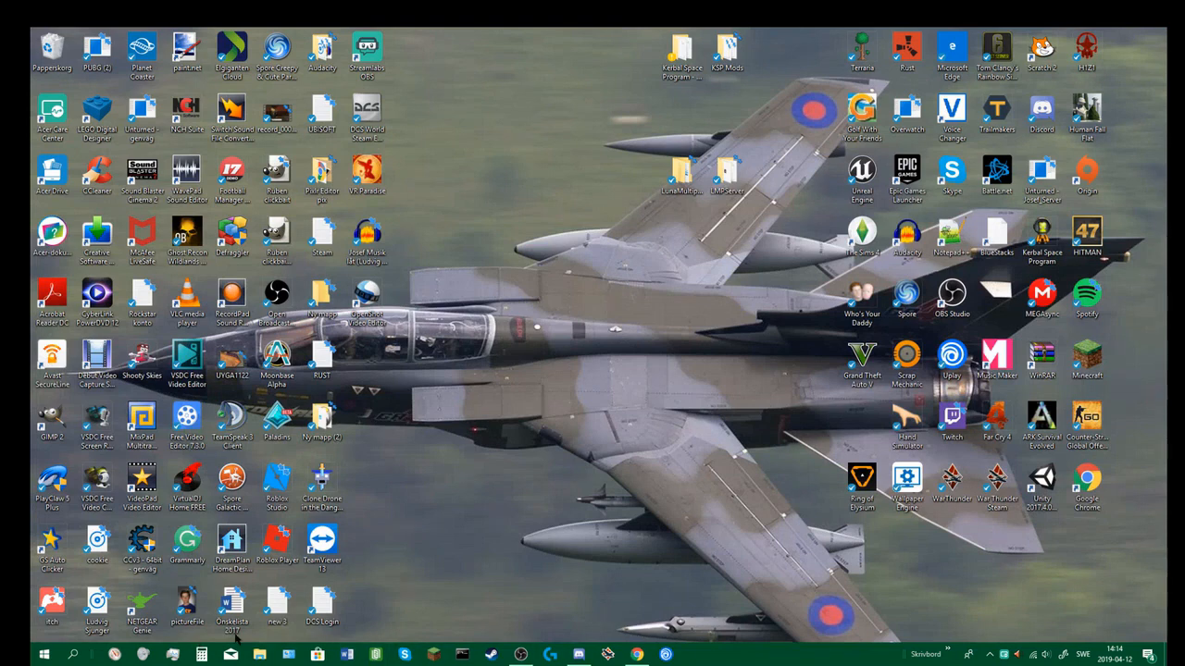
mouse_move(637, 656)
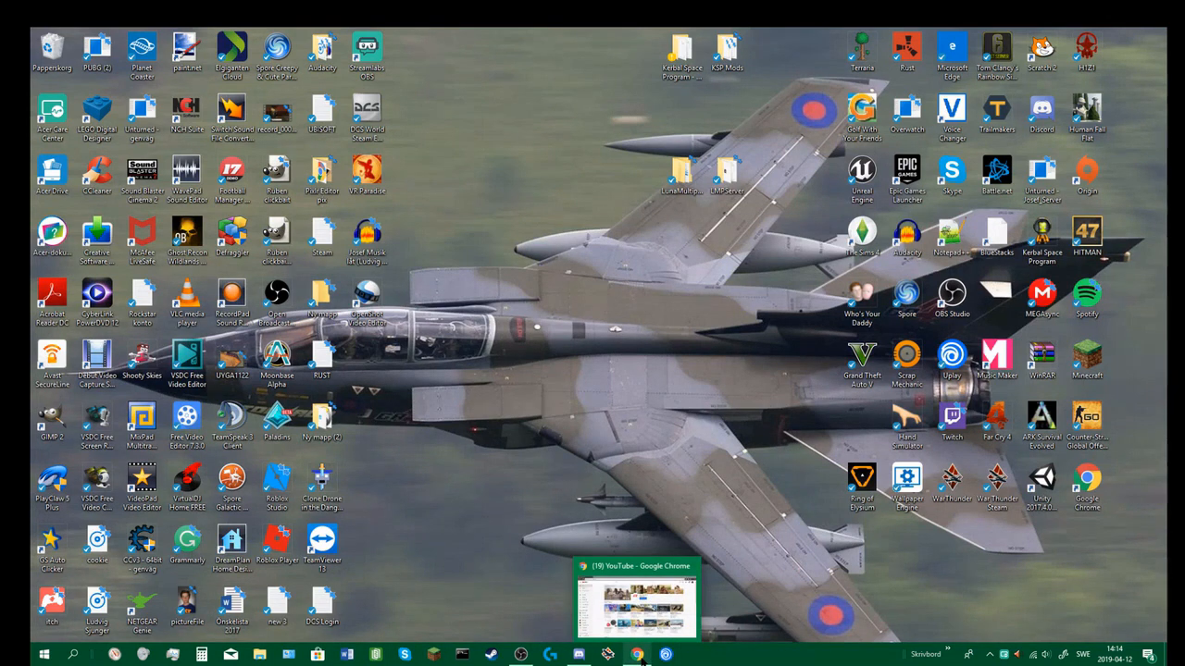
mouse_move(637, 656)
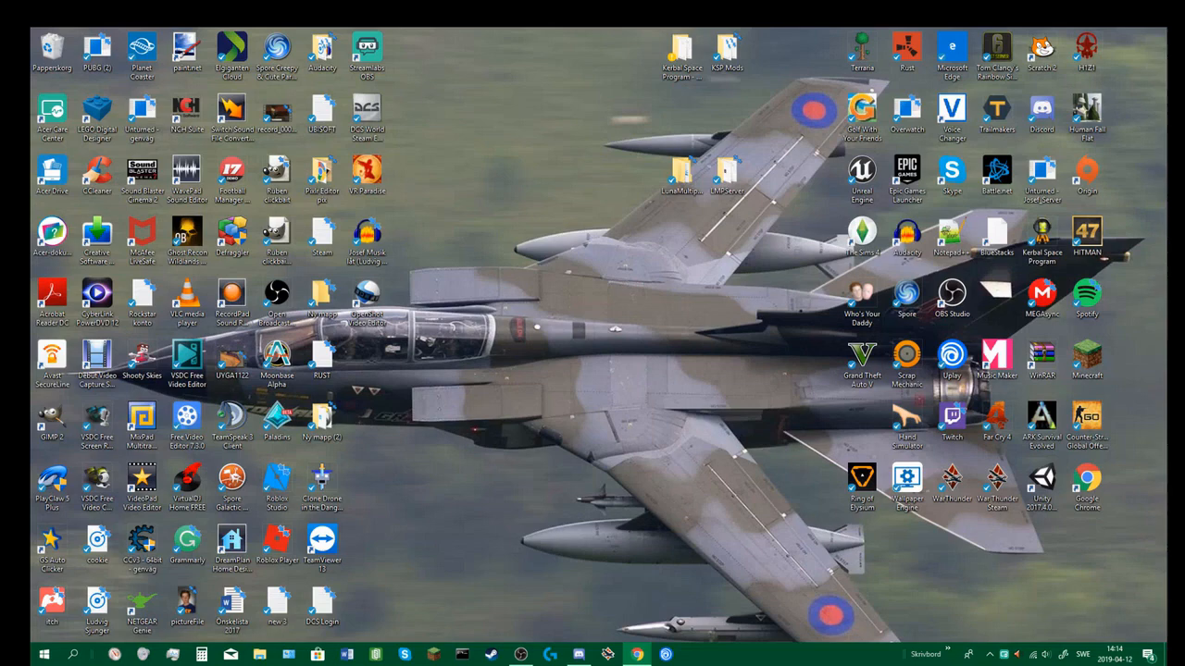
Step: Bring Chrome forward and search for 'ksp mods', landing on the CurseForge result
left_click(637, 656)
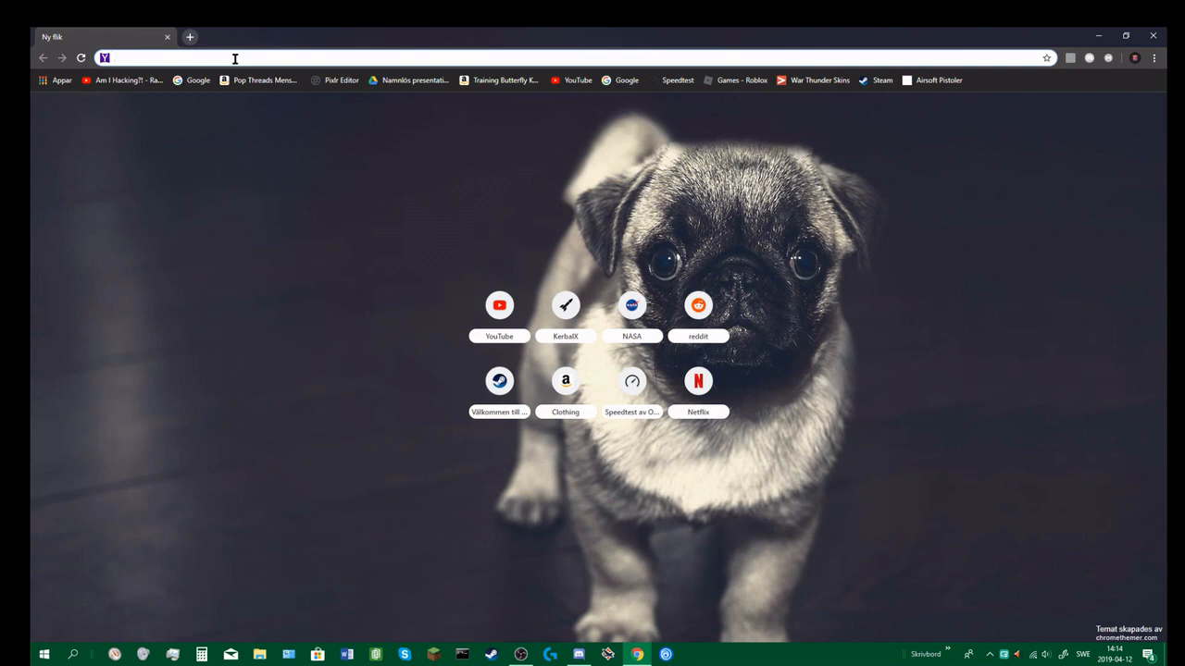
mouse_move(311, 56)
type("ksp mods")
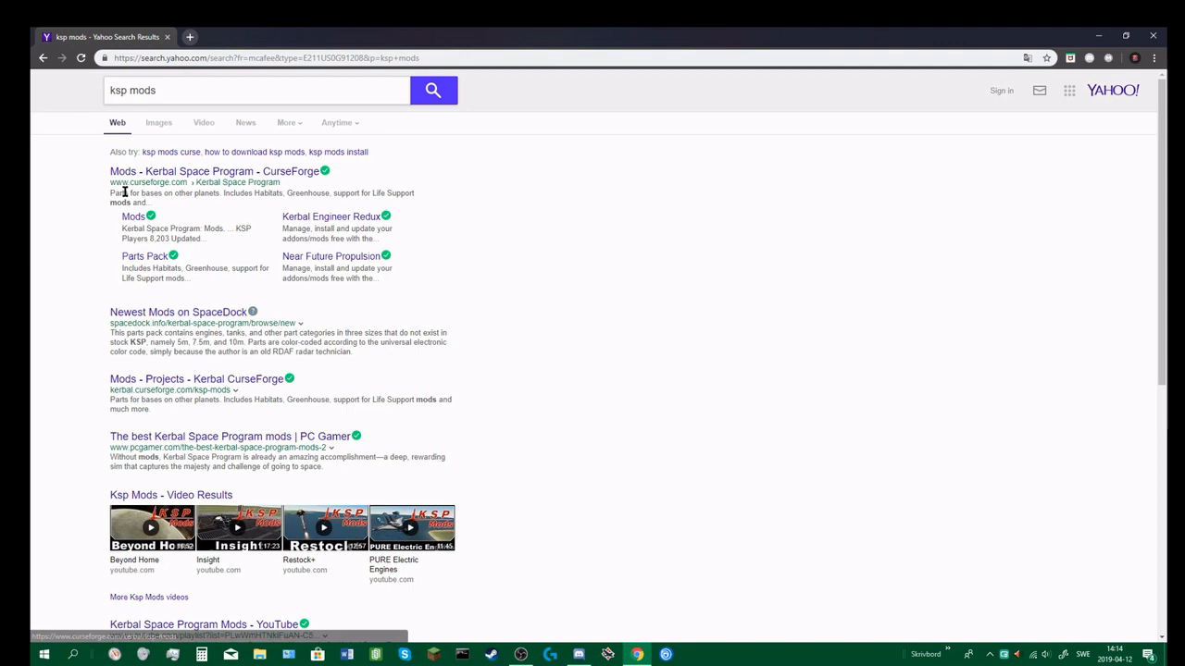
double_click(144, 184)
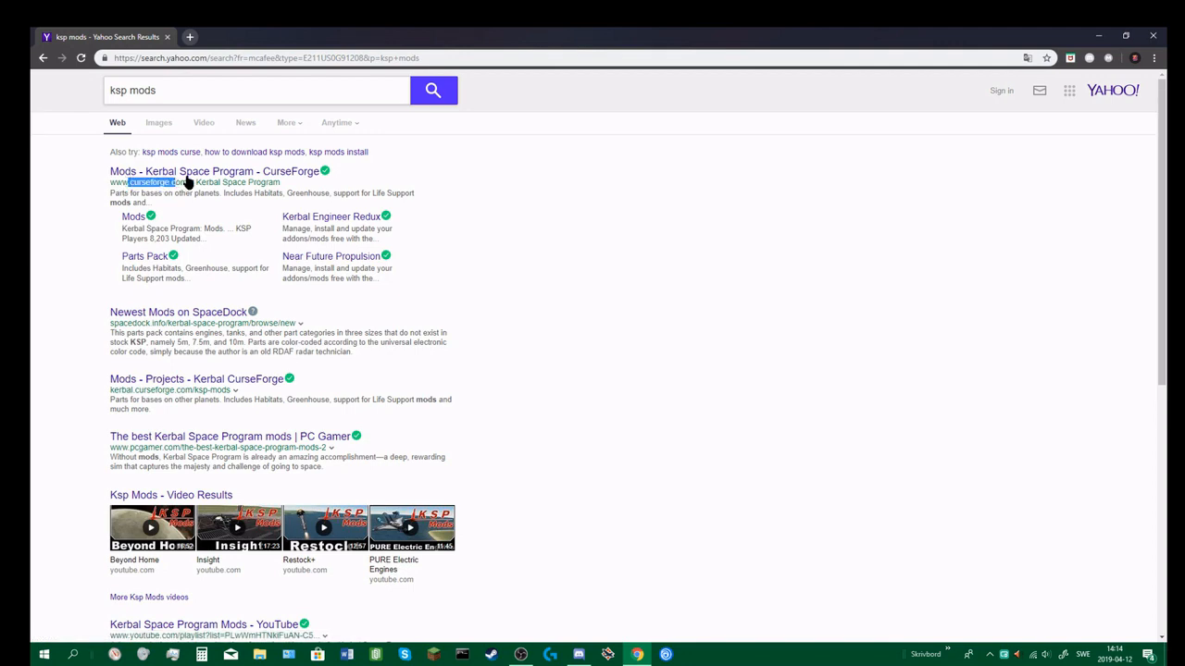
Step: Load the CurseForge Kerbal Space Program mods page and browse down the popular mods
left_click(215, 171)
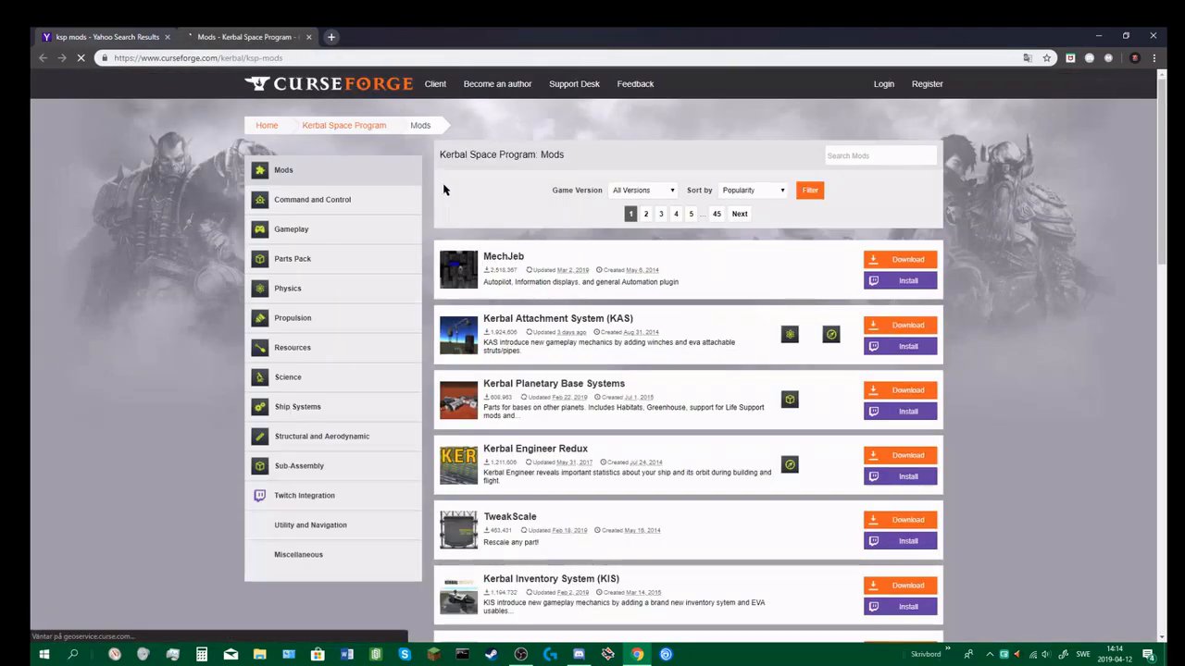
scroll("down", 3)
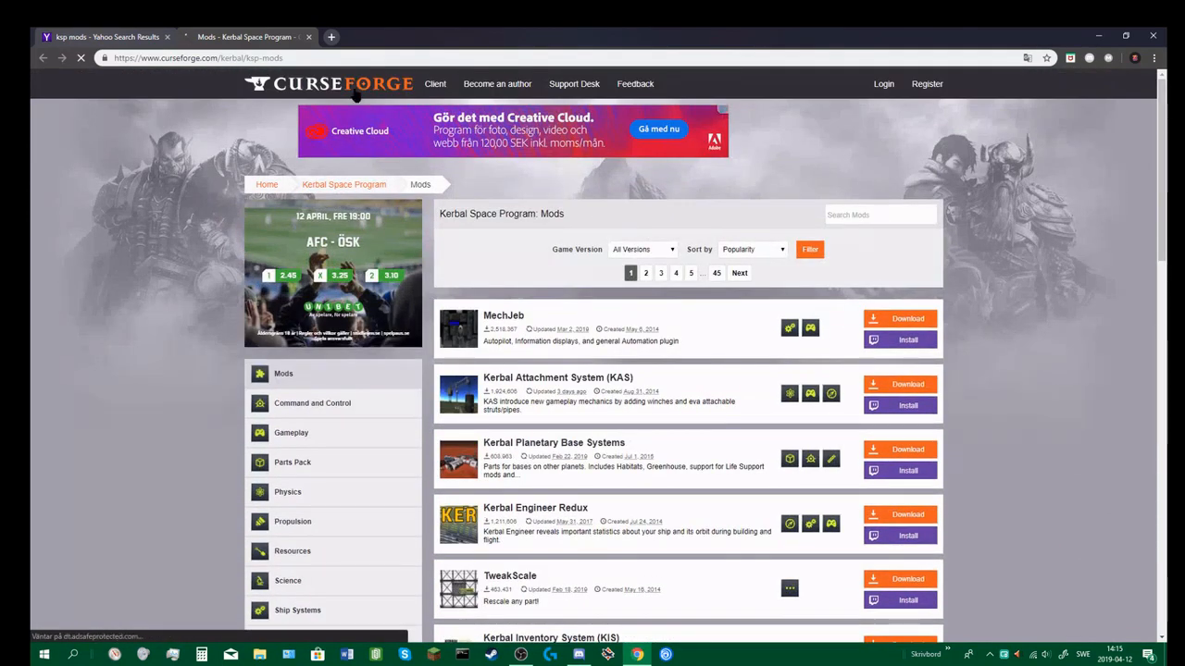
mouse_move(811, 307)
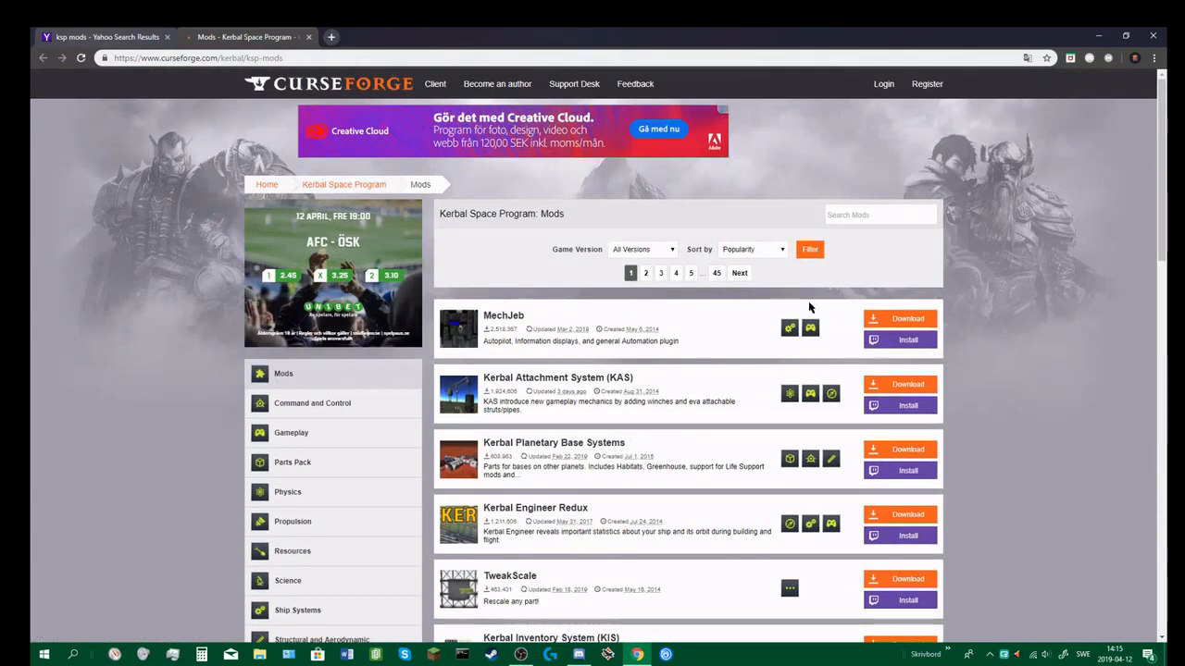
scroll("down", 3)
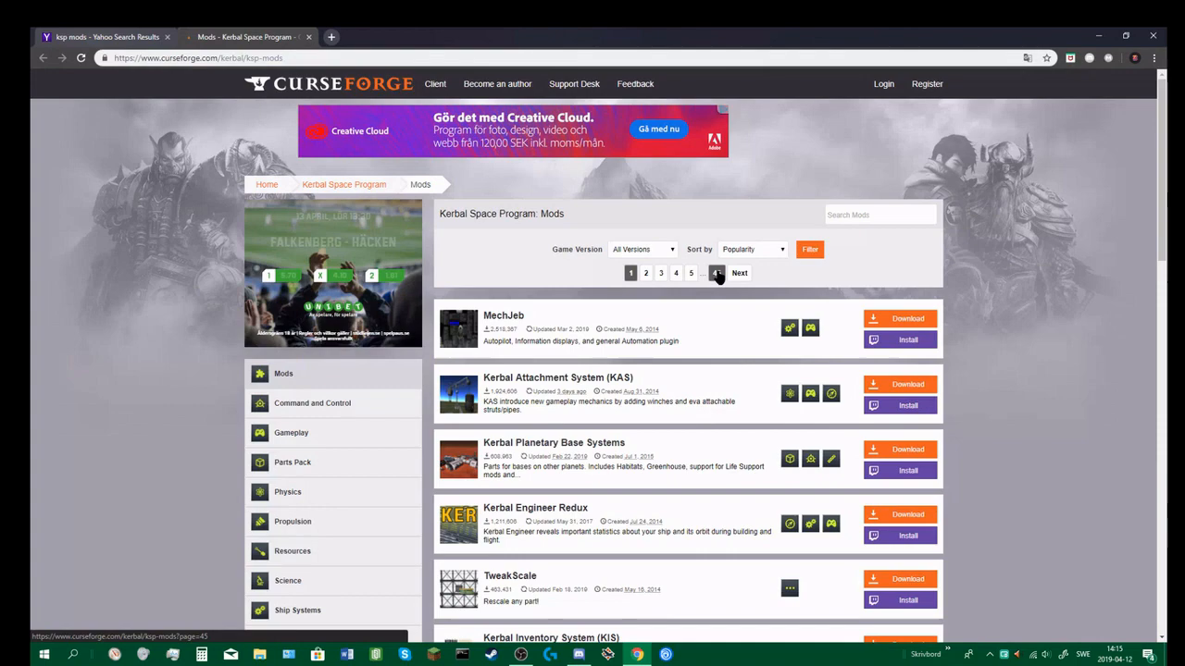
scroll("down", 3)
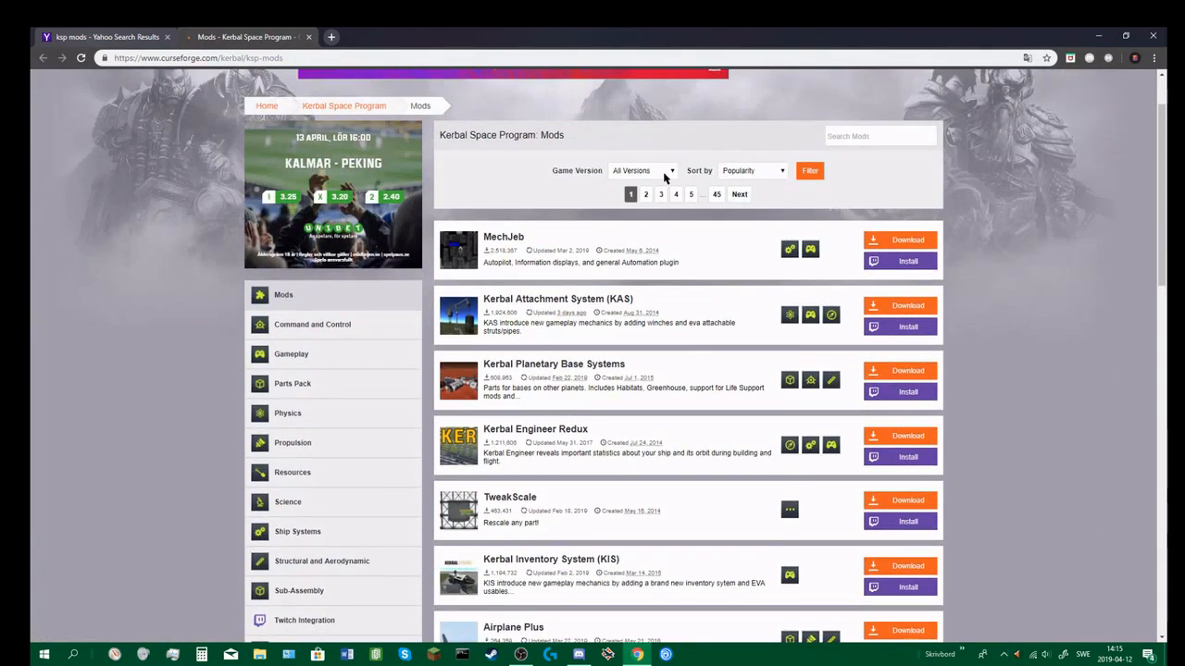
Step: Check the Game Version filter, then sort the mods list by Last Updated
left_click(641, 171)
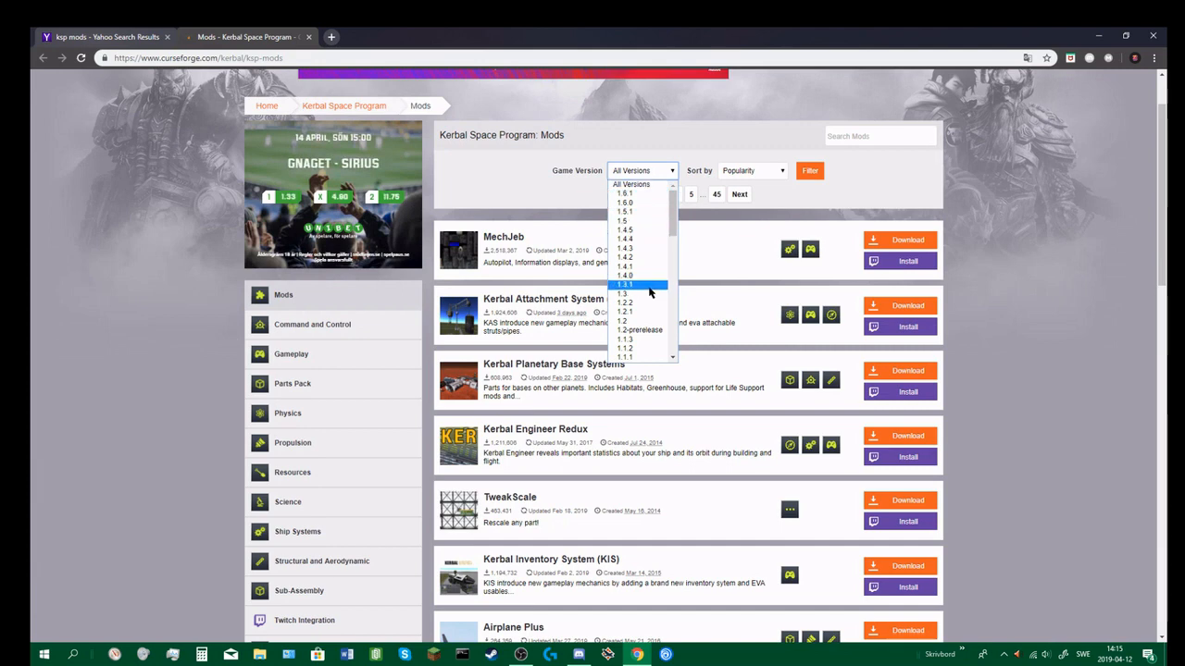
mouse_move(633, 189)
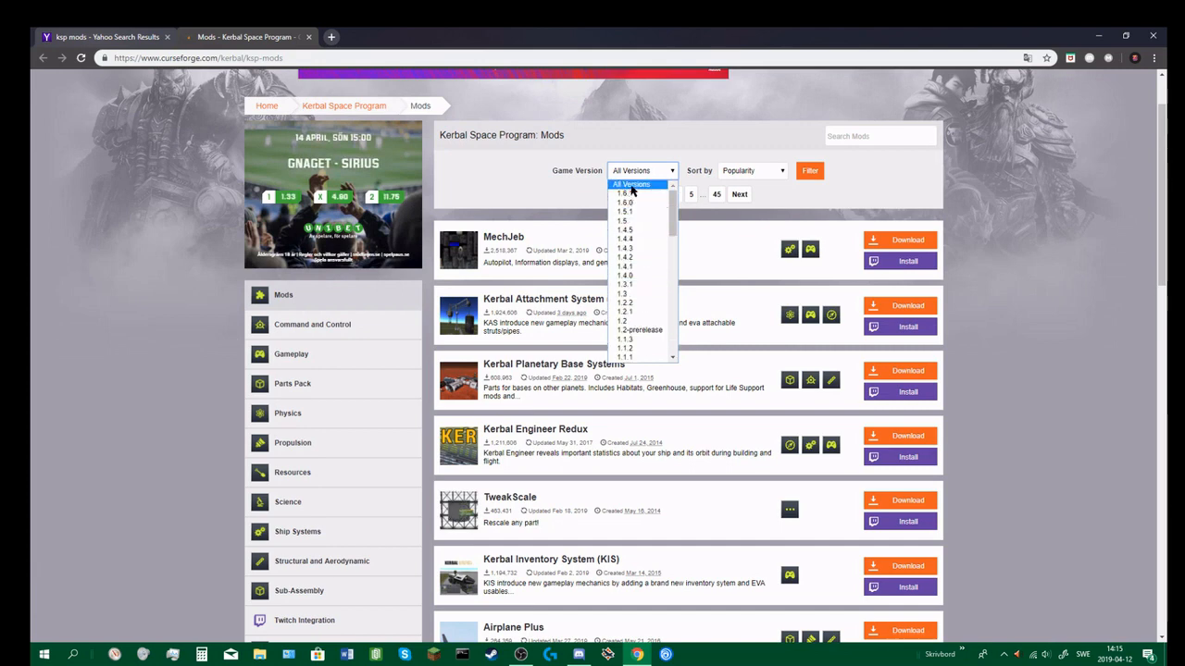
left_click(751, 170)
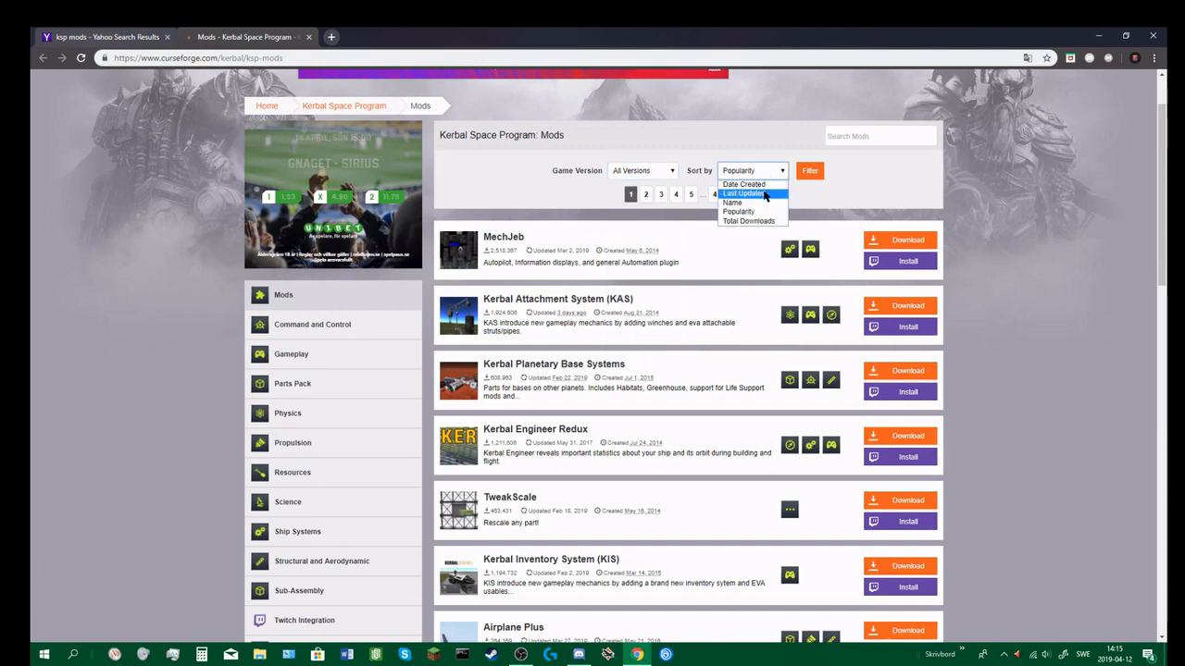
left_click(744, 193)
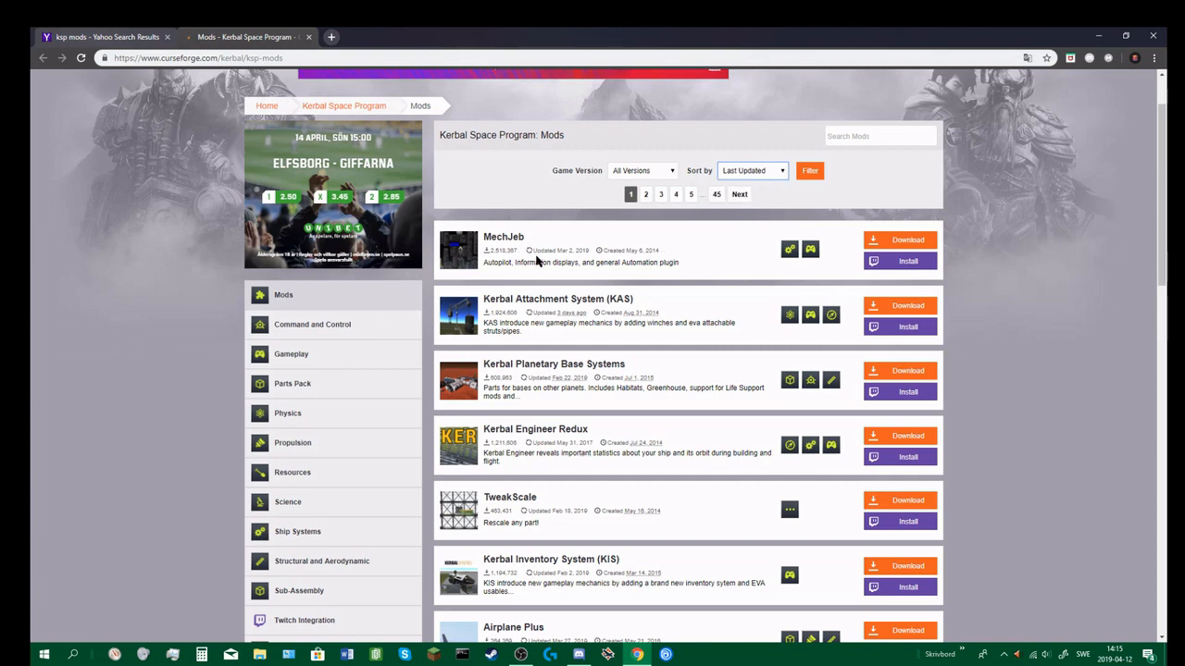
mouse_move(689, 259)
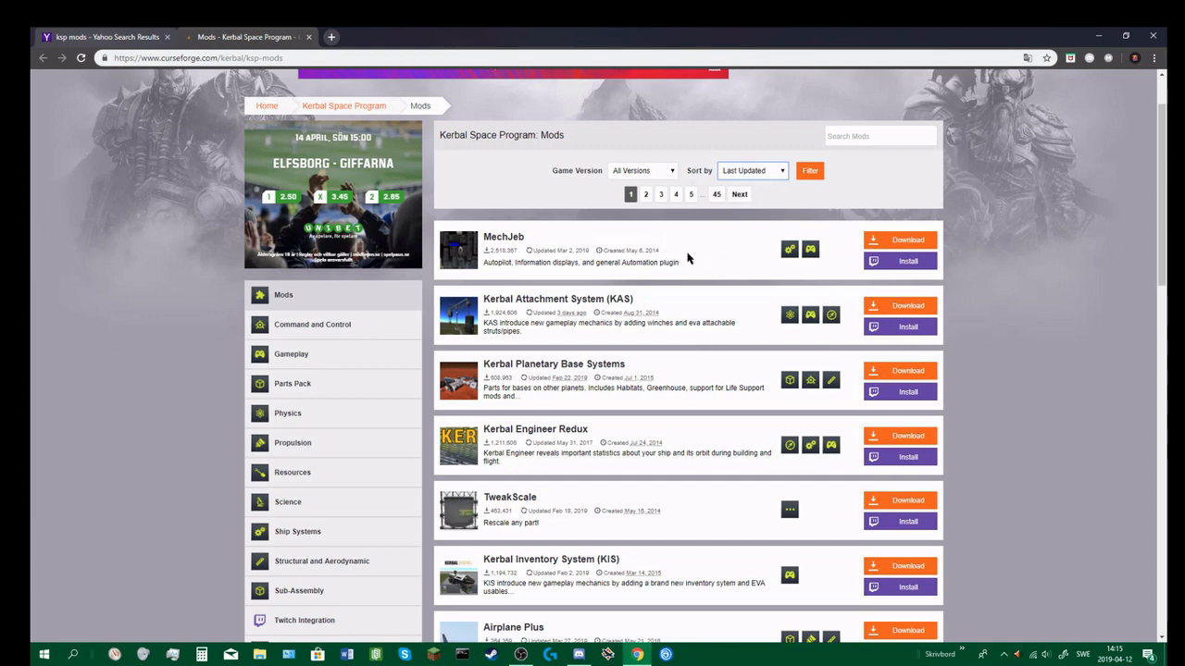
mouse_move(640, 251)
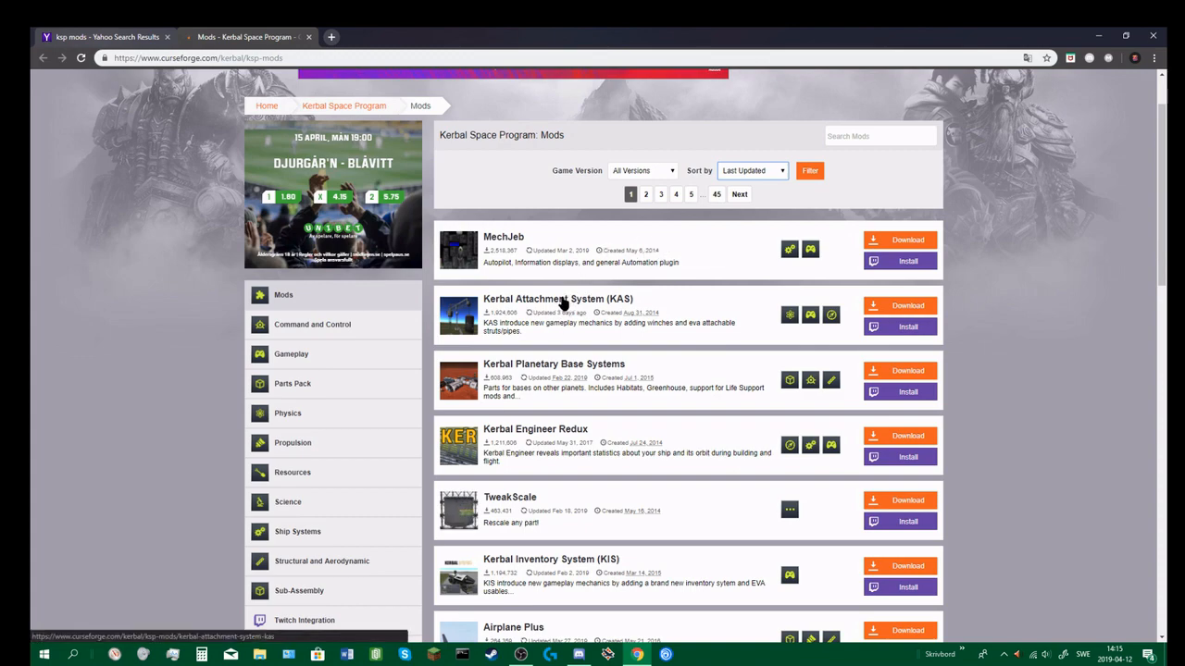
Step: Scroll the Last Updated list down until Kerbal Reusability Expansion comes into view
scroll("down", 3)
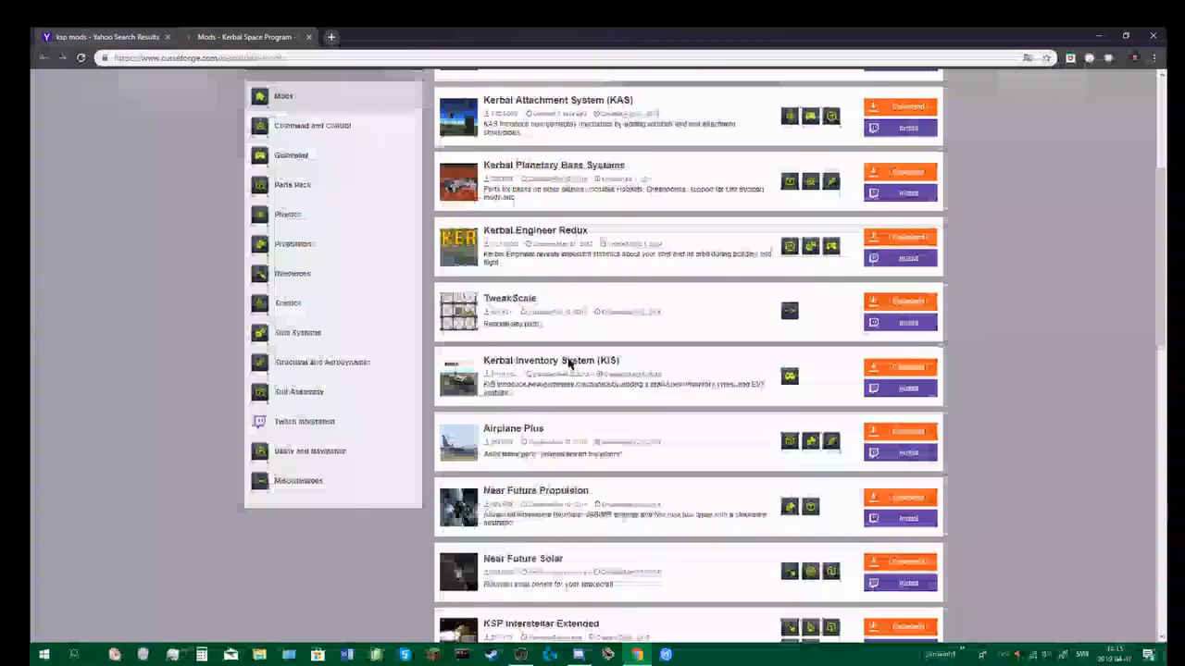
scroll("down", 3)
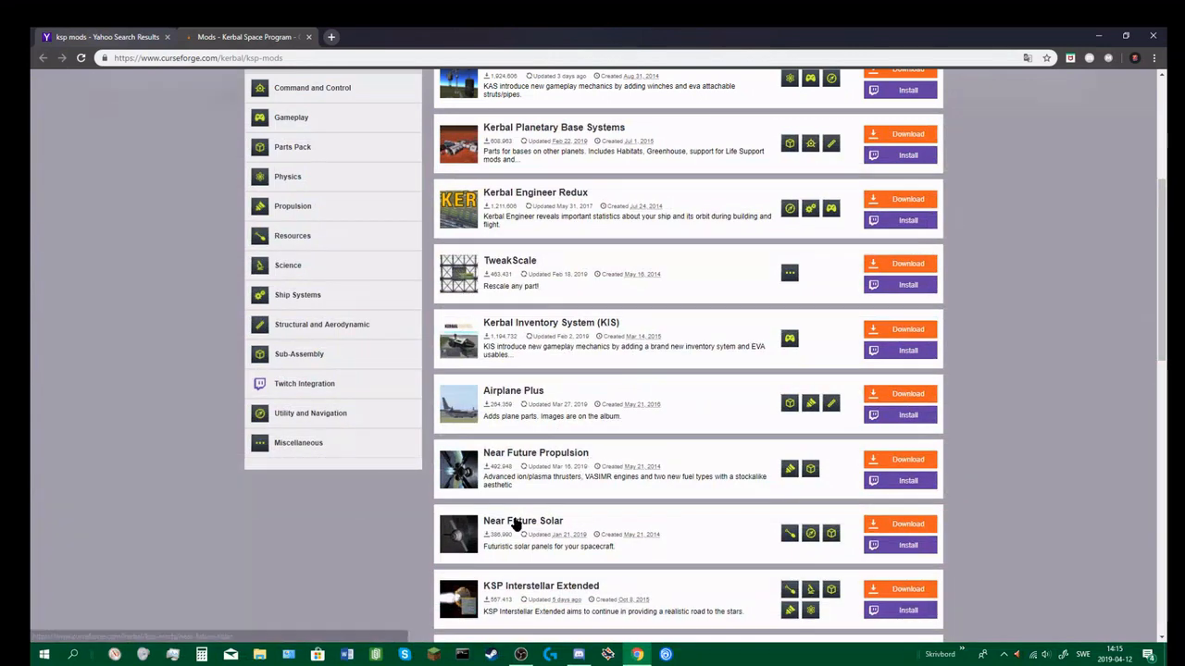
scroll("down", 3)
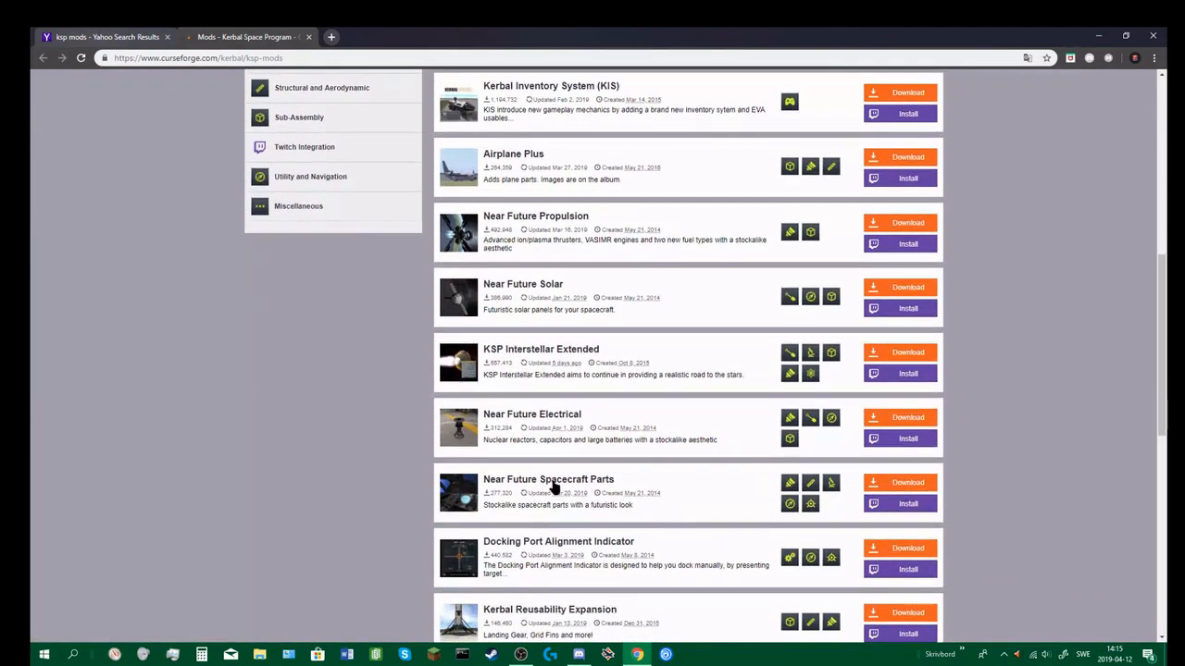
scroll("down", 3)
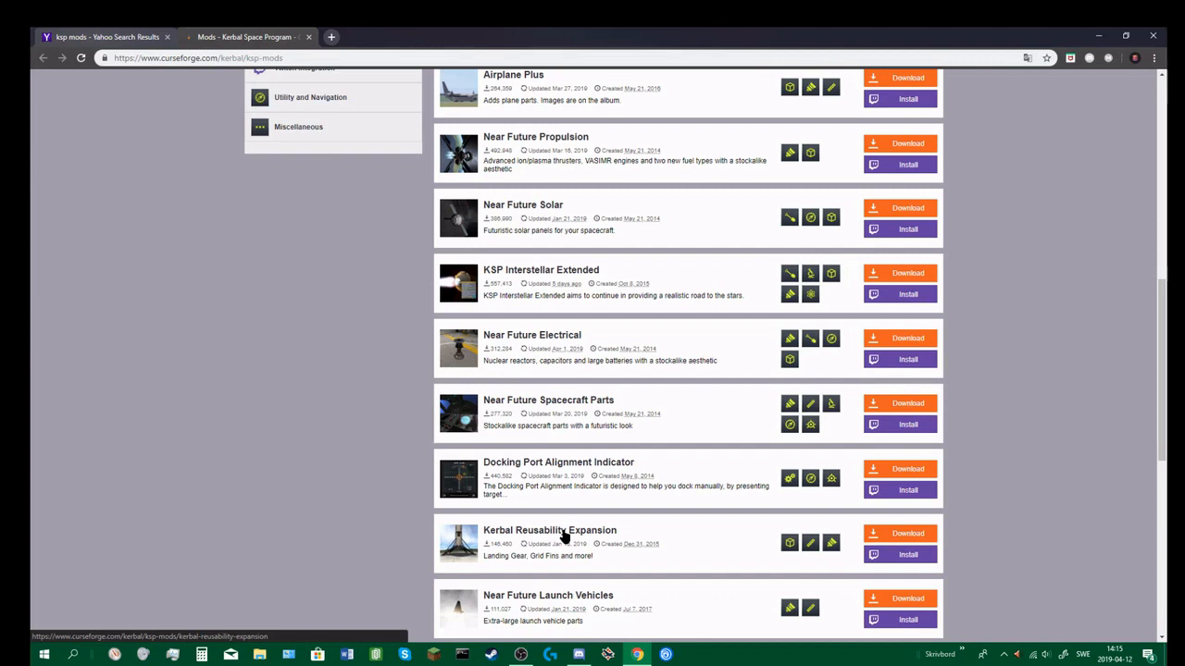
scroll("down", 3)
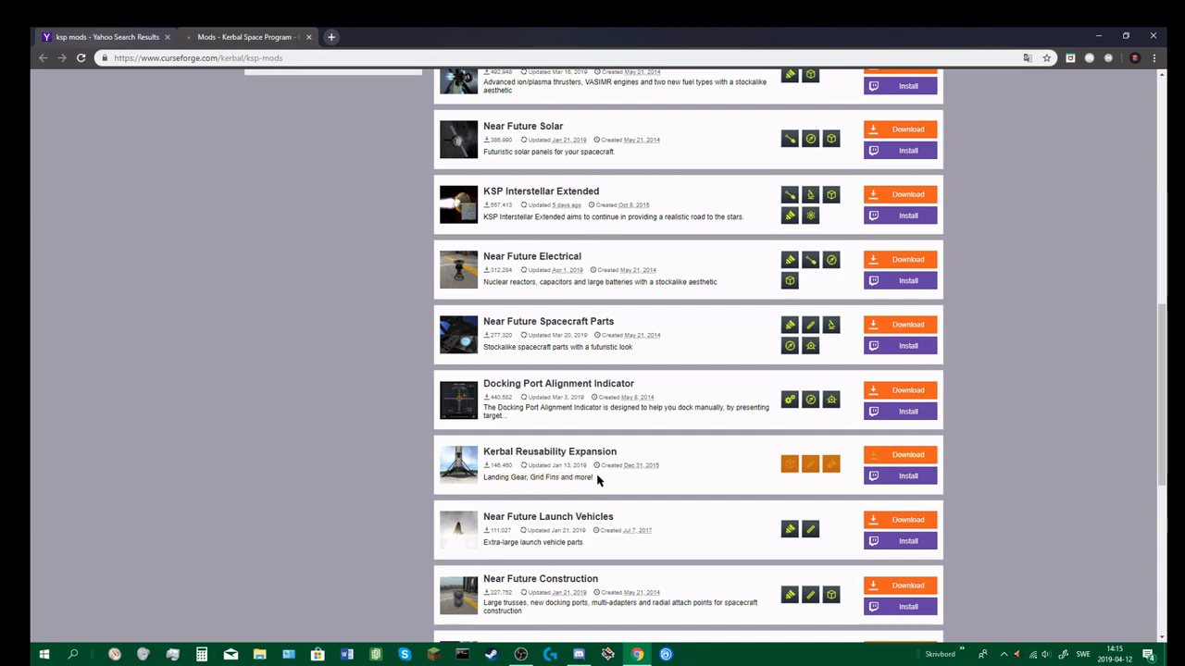
Step: Go to the Kerbal Reusability Expansion project page and start downloading its zip
left_click(548, 451)
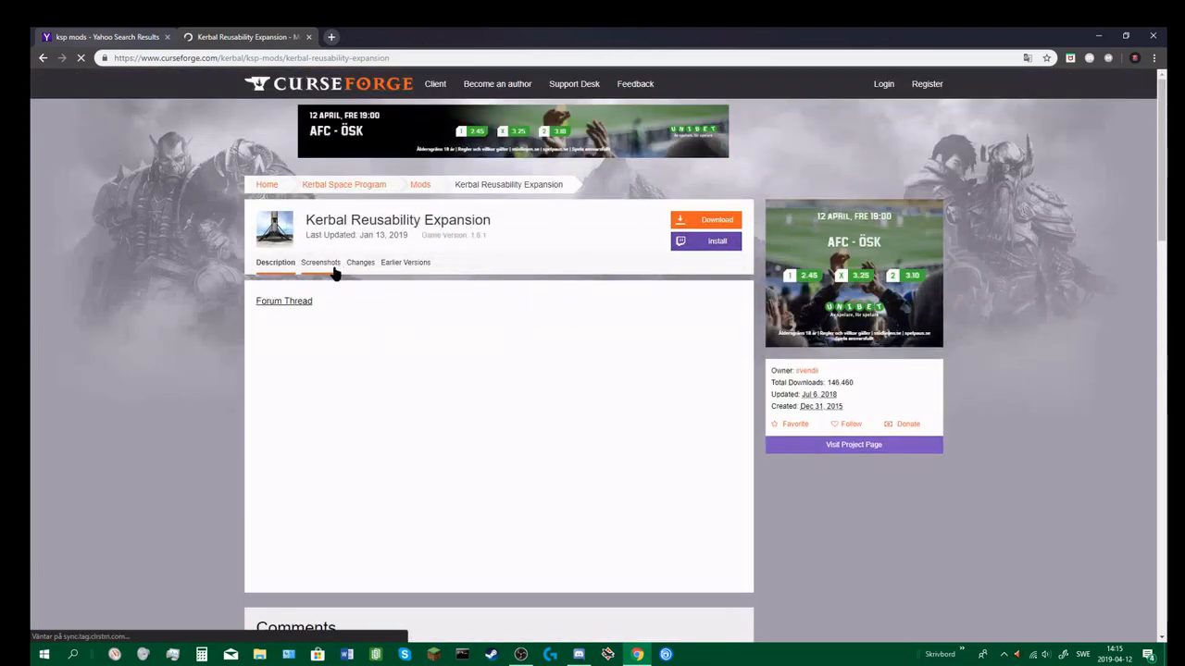
left_click(319, 263)
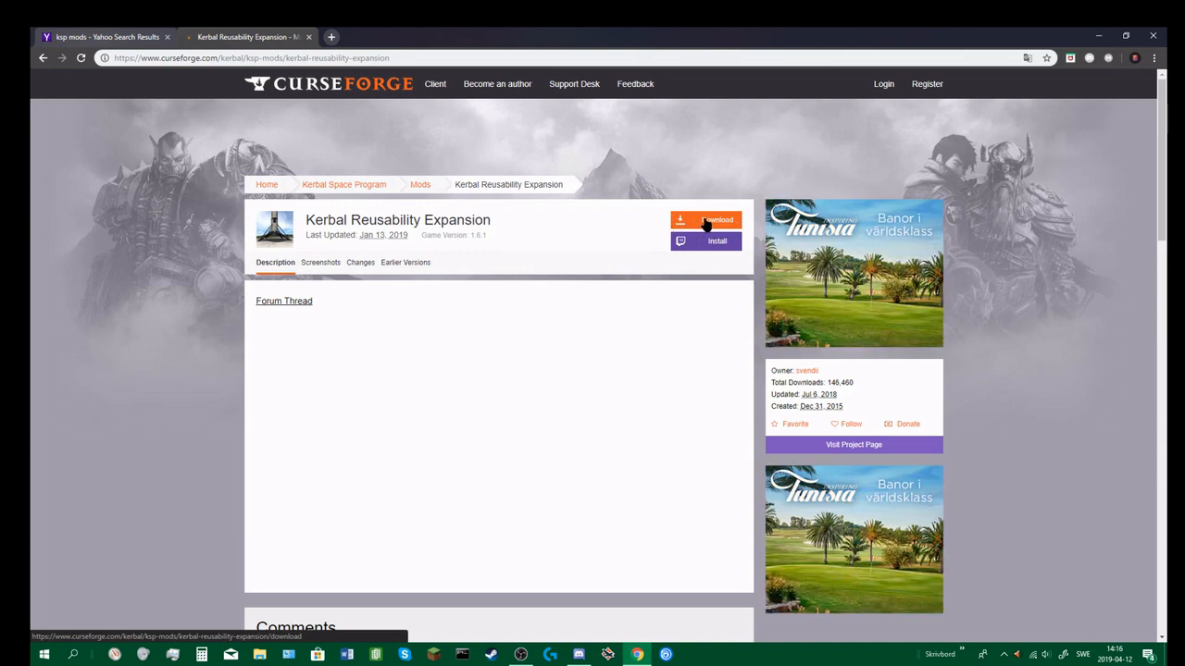
left_click(705, 220)
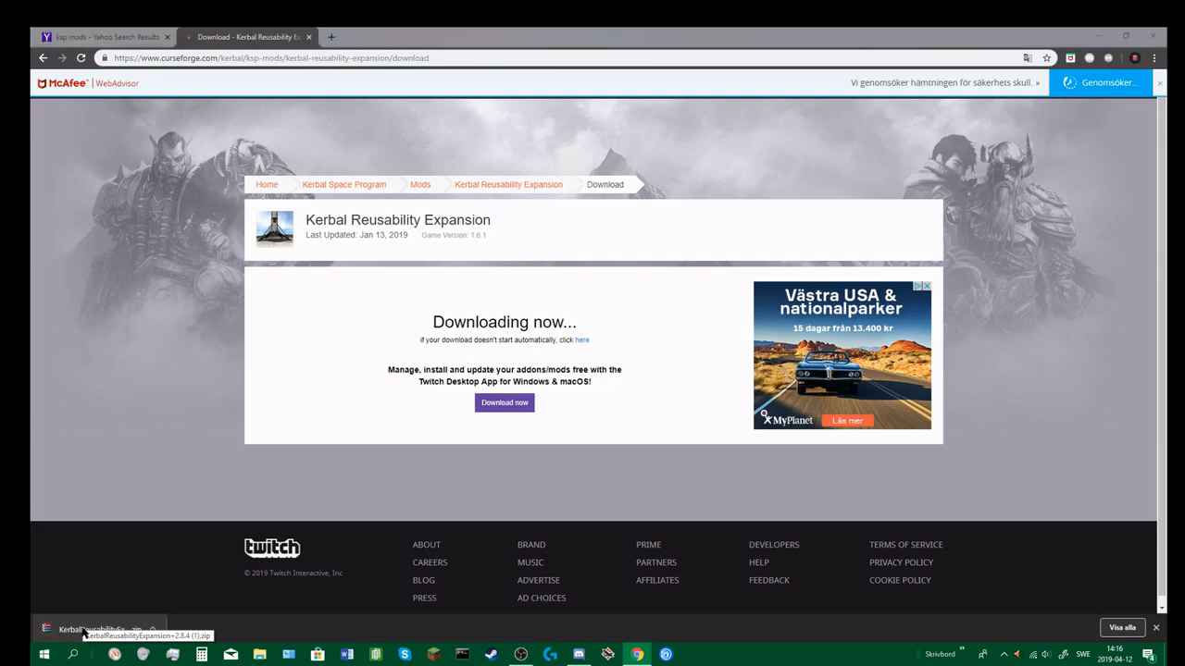
Step: Open the downloaded KerbalReusabilityExpansion zip in WinRAR and select its mod folder
left_click(96, 633)
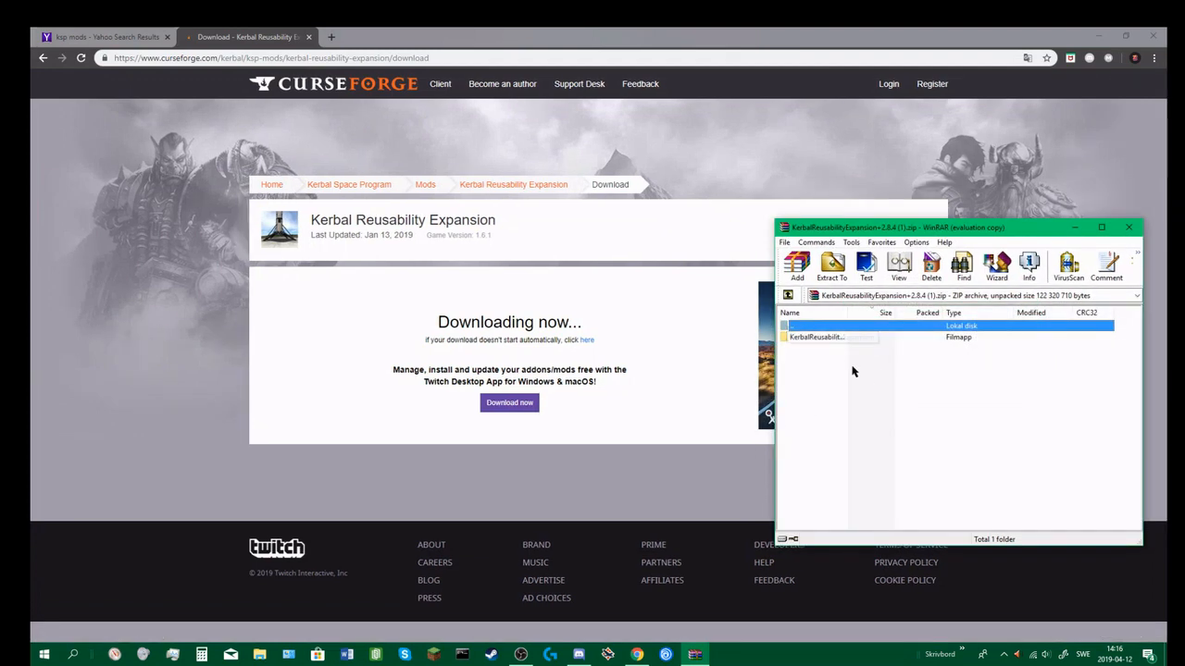
left_click(817, 337)
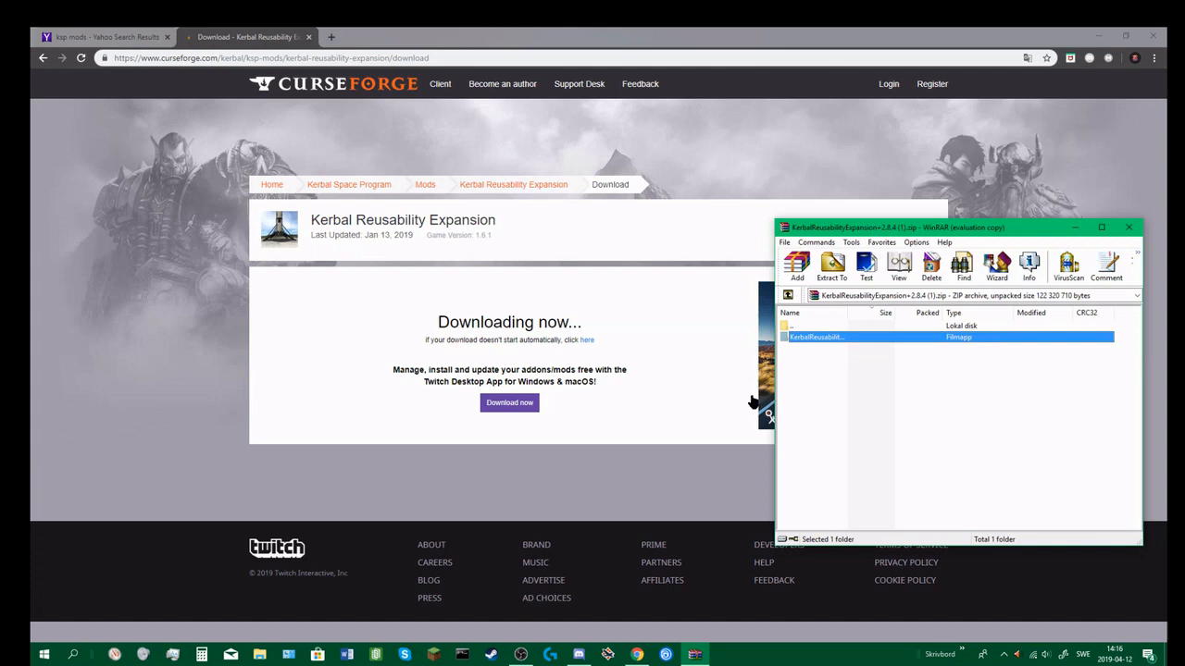
mouse_move(833, 390)
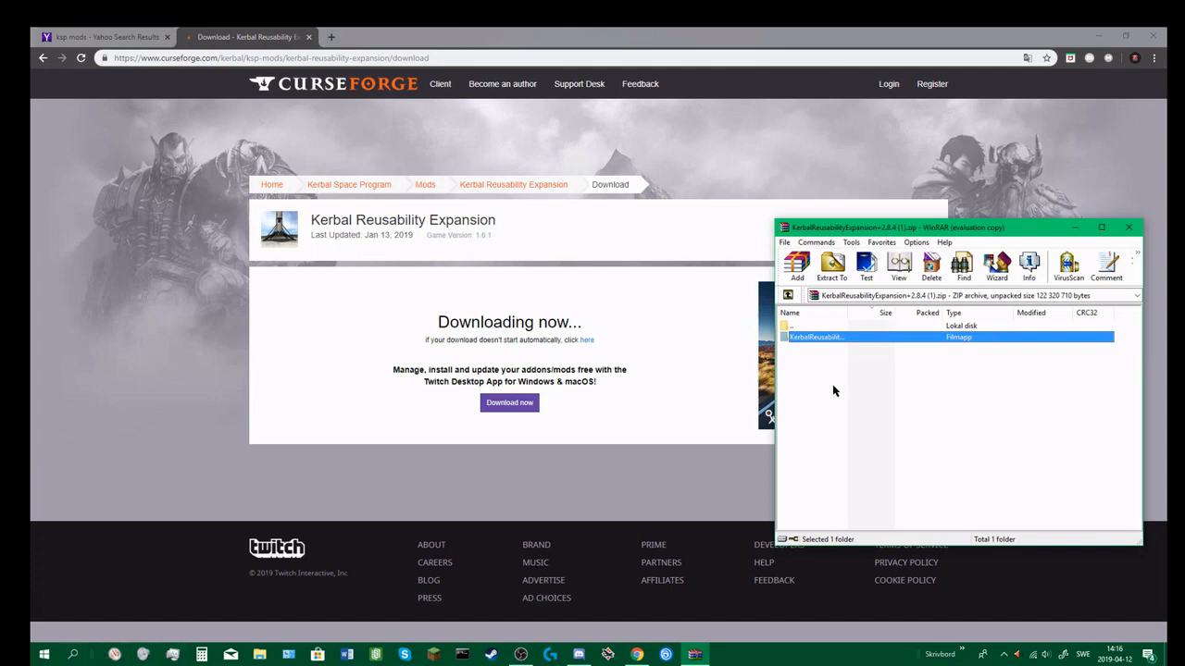
mouse_move(827, 459)
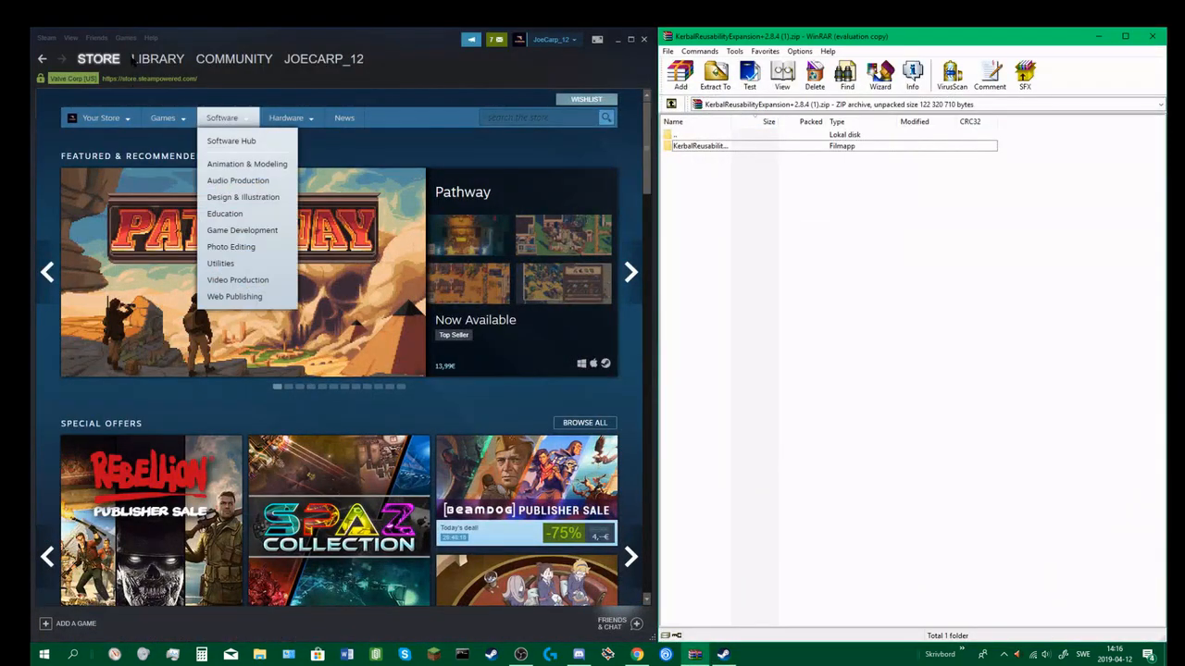
Step: From the Steam library, browse Kerbal Space Program's local files via Properties > Local Files
left_click(158, 57)
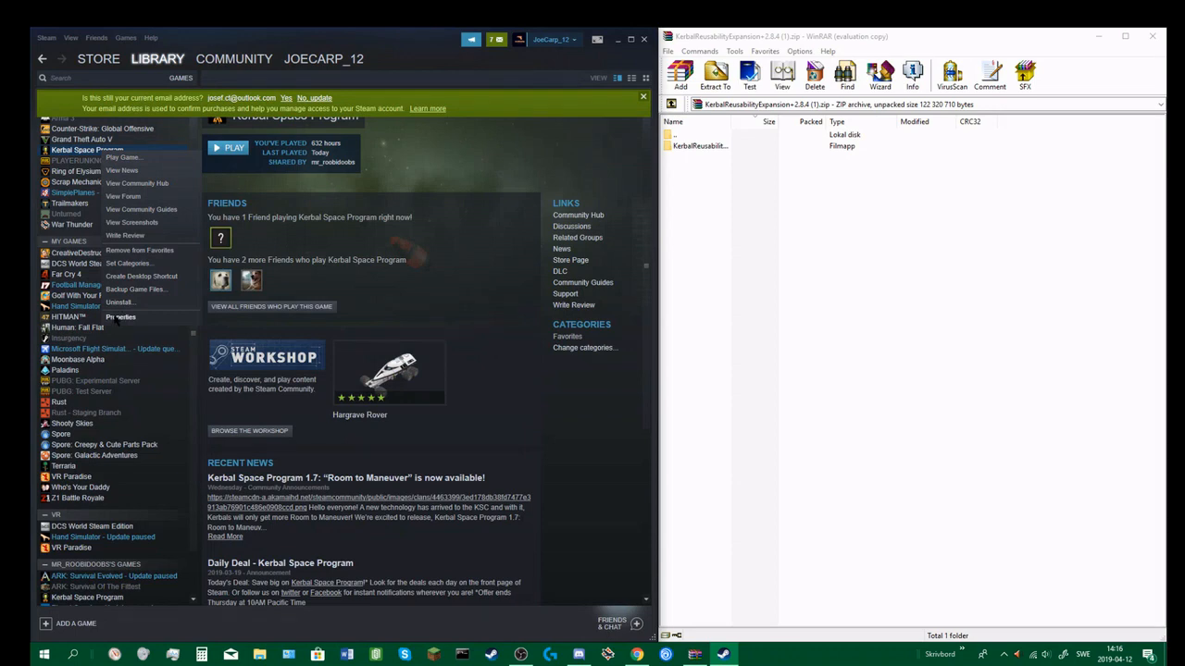
left_click(121, 316)
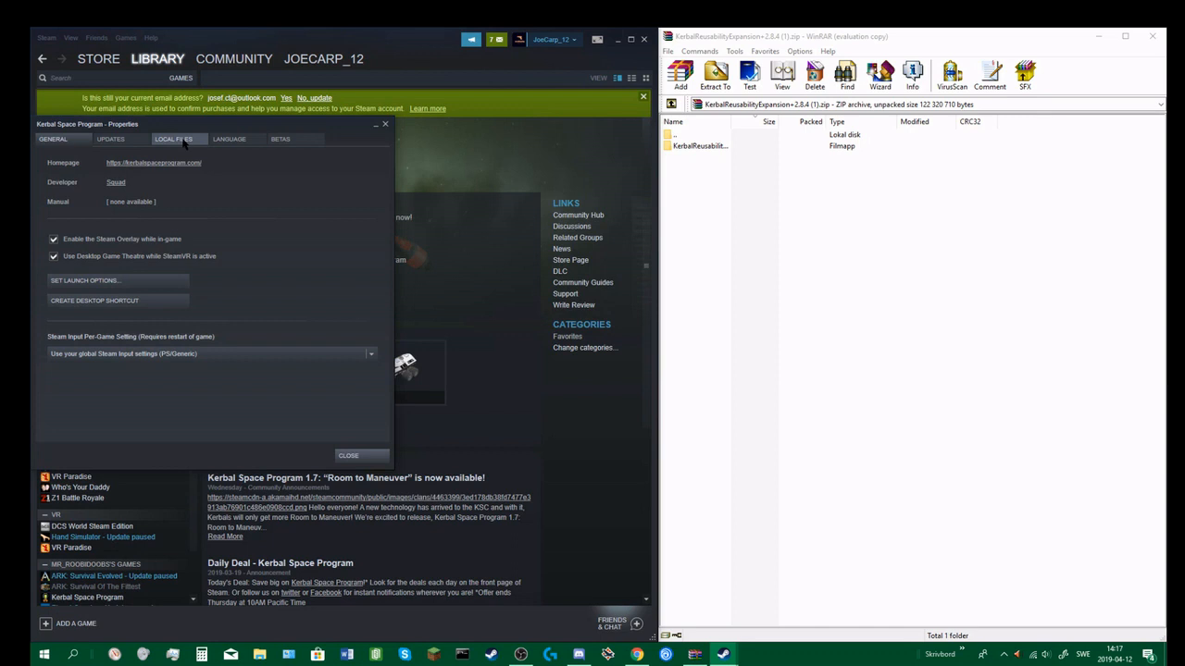
left_click(174, 139)
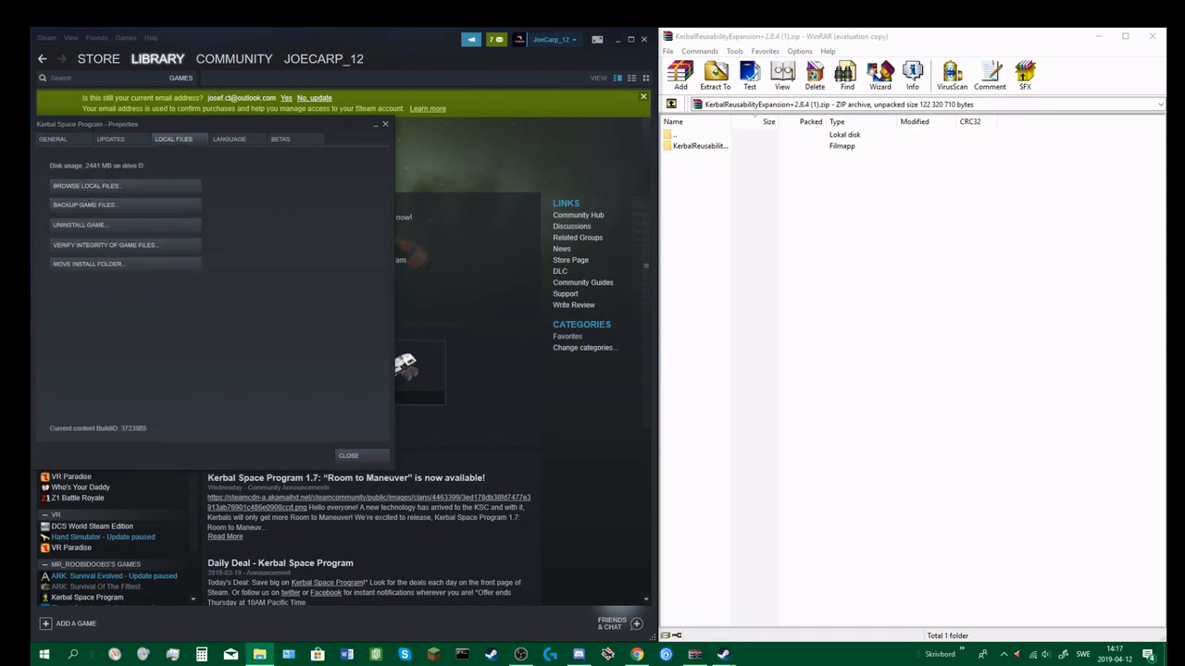
left_click(87, 185)
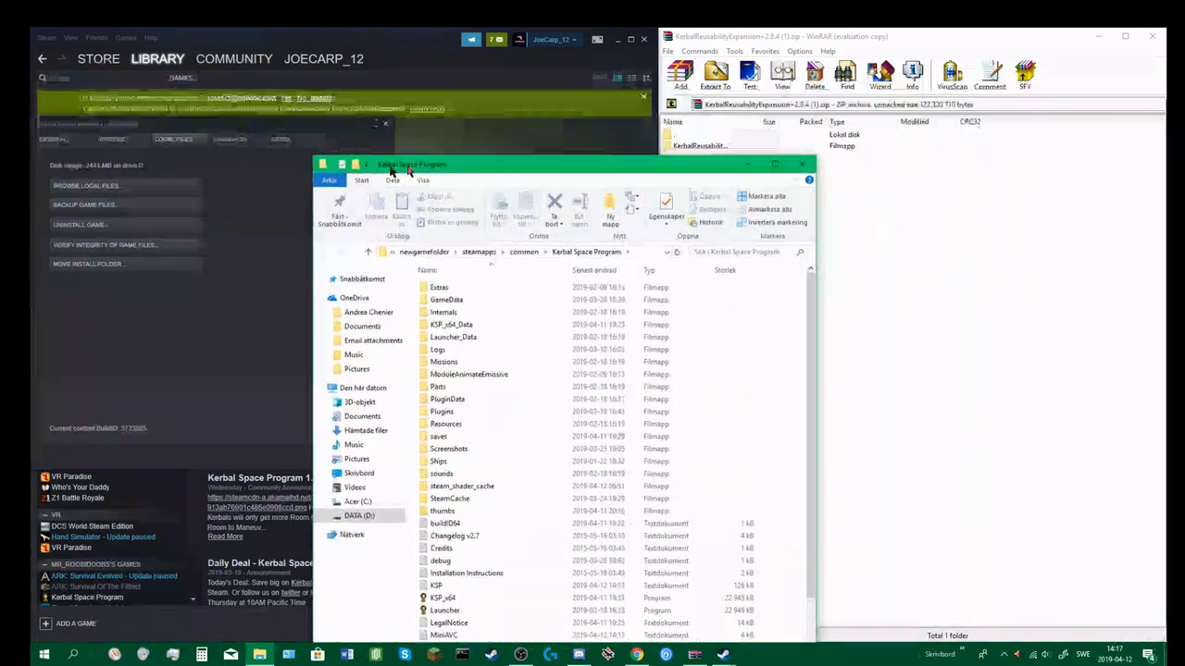
Step: Snap the game folder left, enter GameData, and pick the mod folder in the archive
left_click(774, 165)
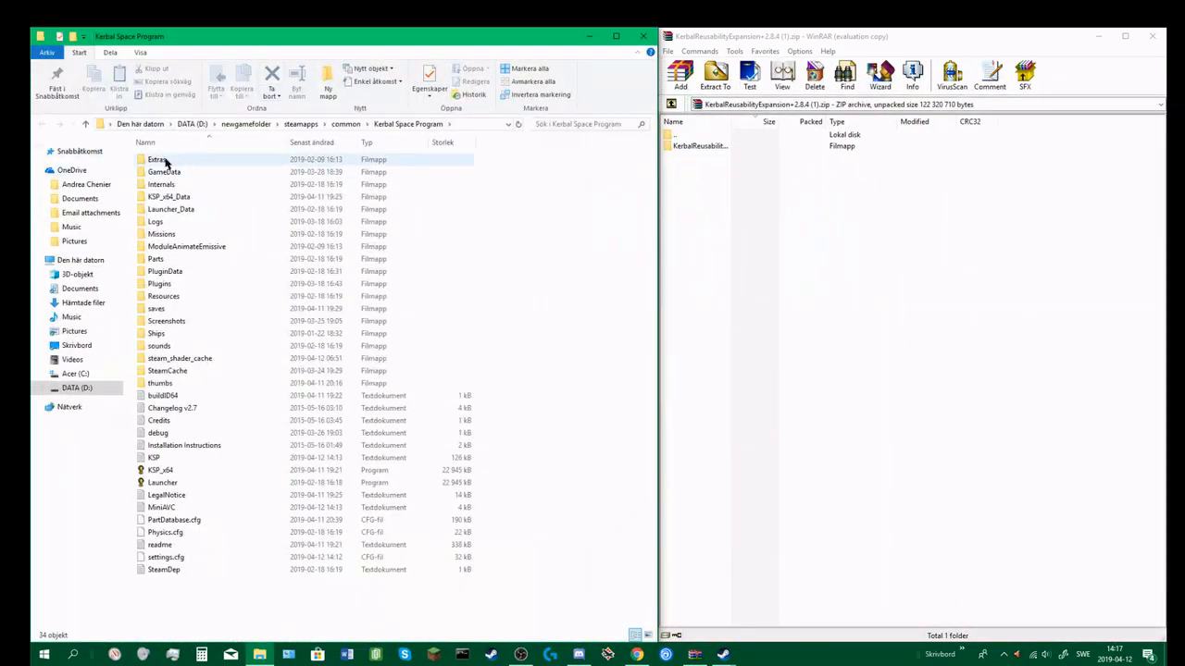
left_click(163, 170)
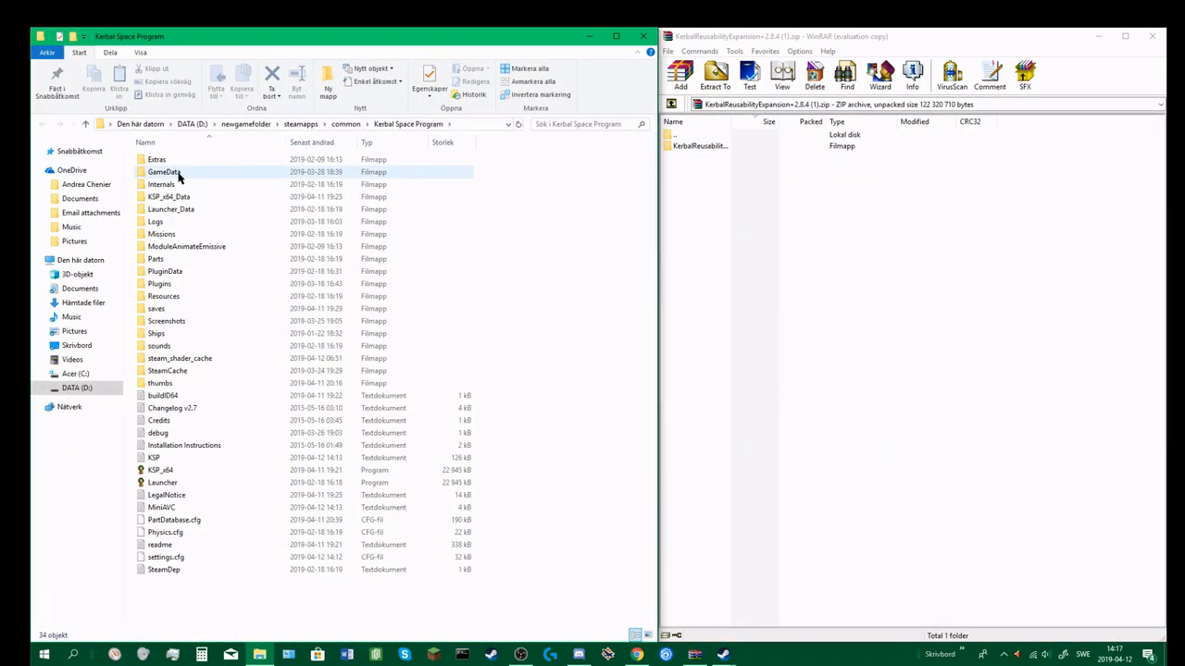
double_click(163, 170)
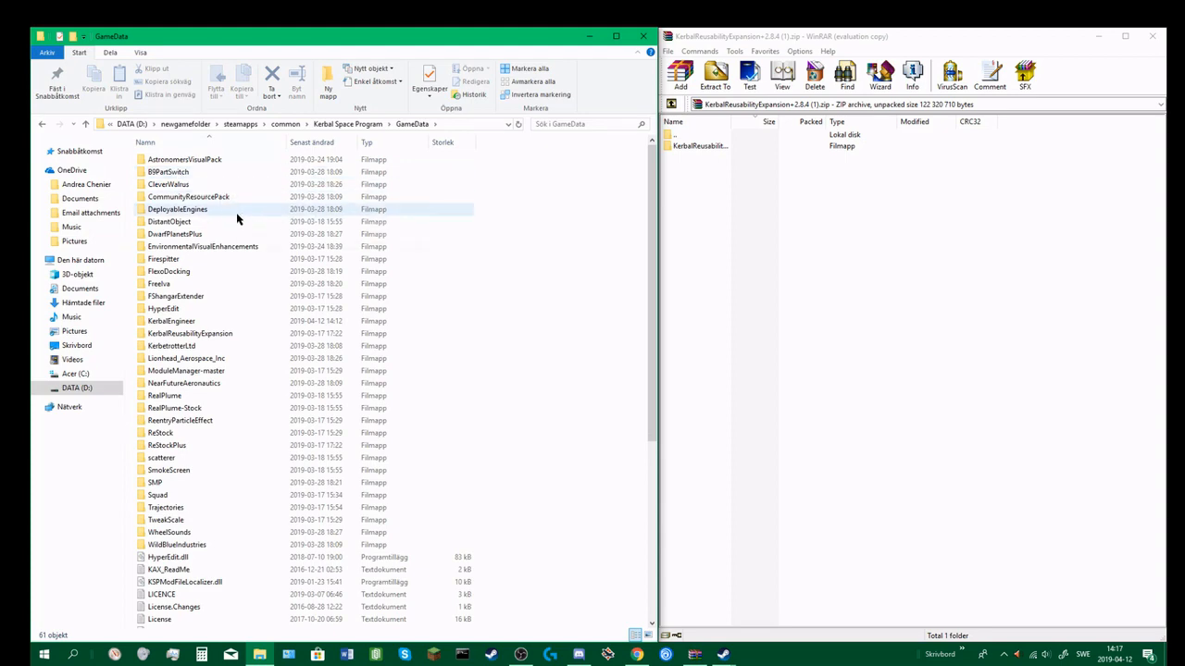
mouse_move(189, 334)
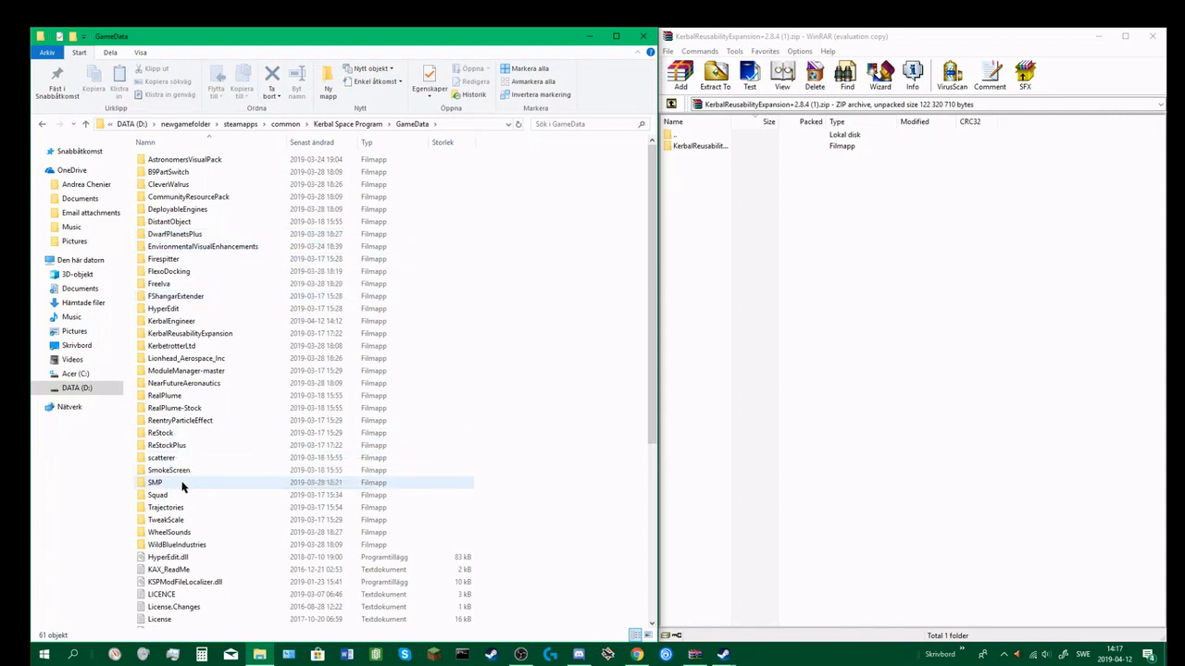
mouse_move(157, 494)
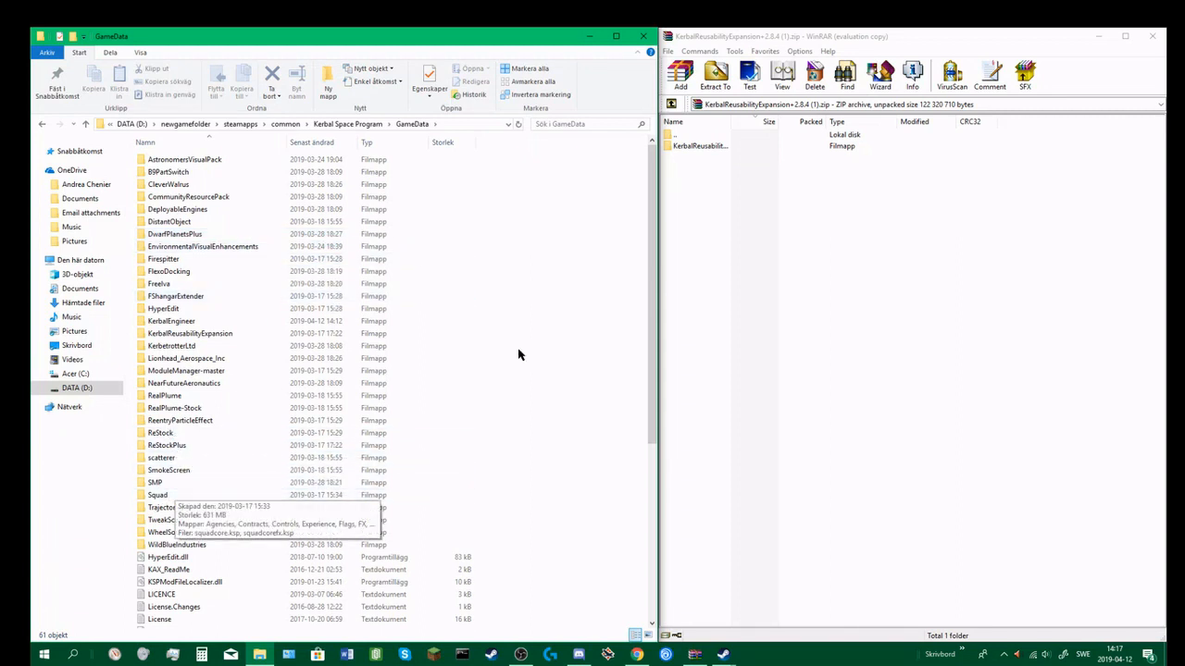
mouse_move(726, 163)
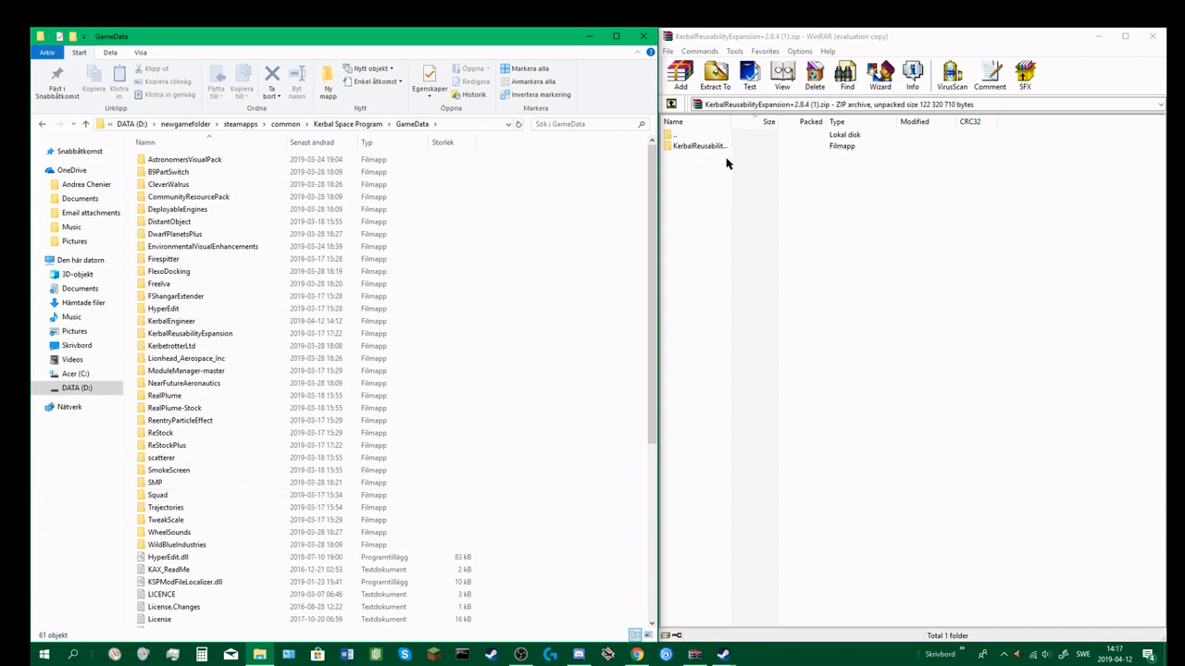
double_click(700, 144)
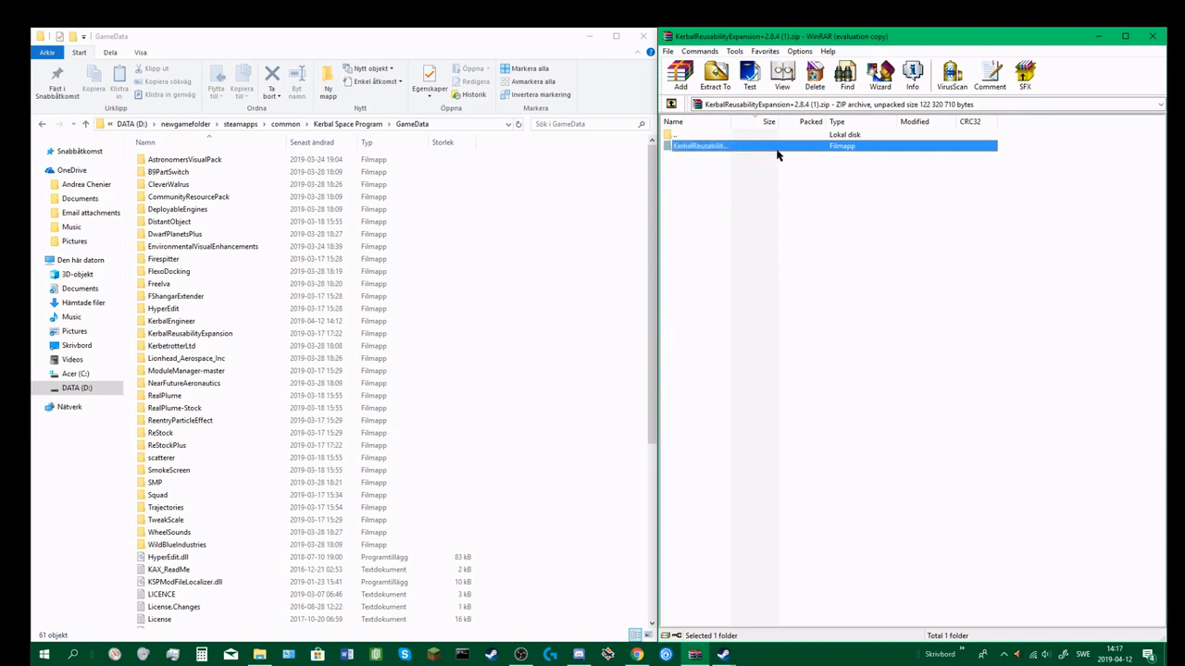
Step: Copy the mod folder into GameData, choosing 'Ersätt filerna i målet' to replace existing files
left_click(700, 144)
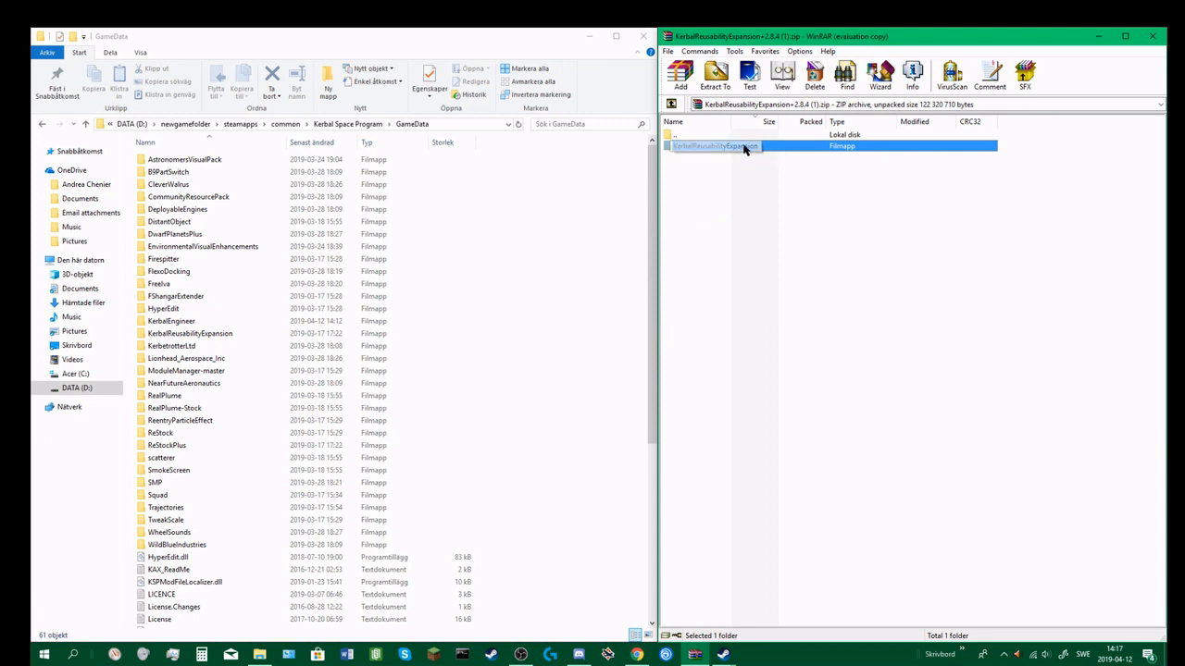
left_click(715, 74)
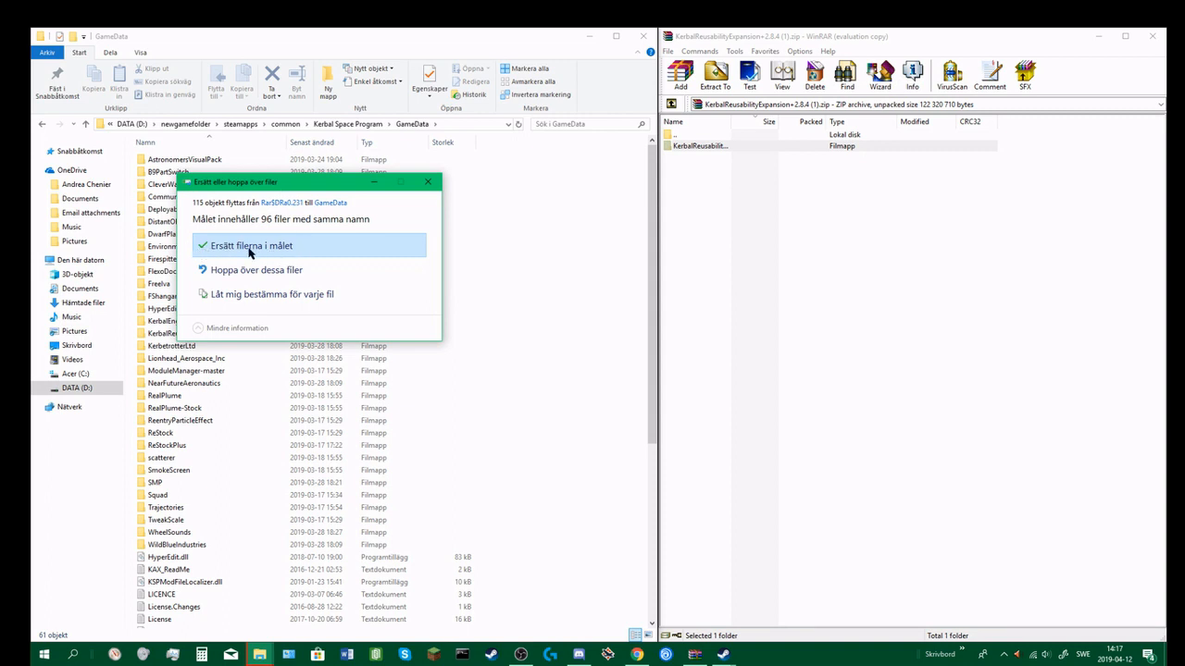
mouse_move(218, 250)
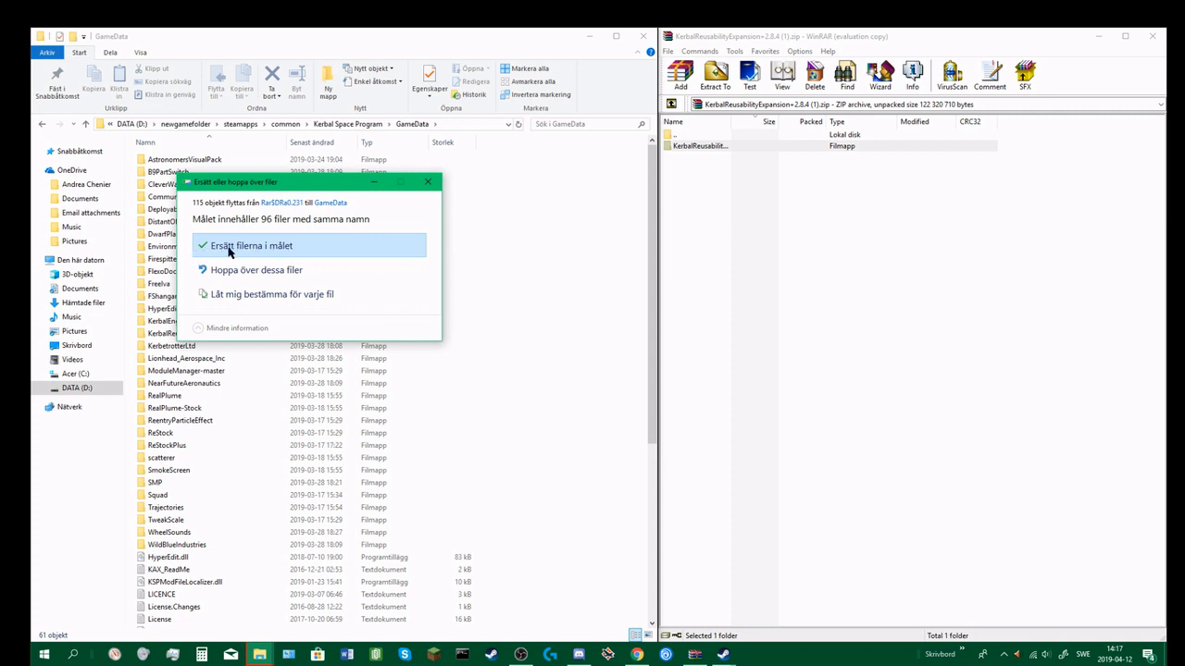
mouse_move(270, 252)
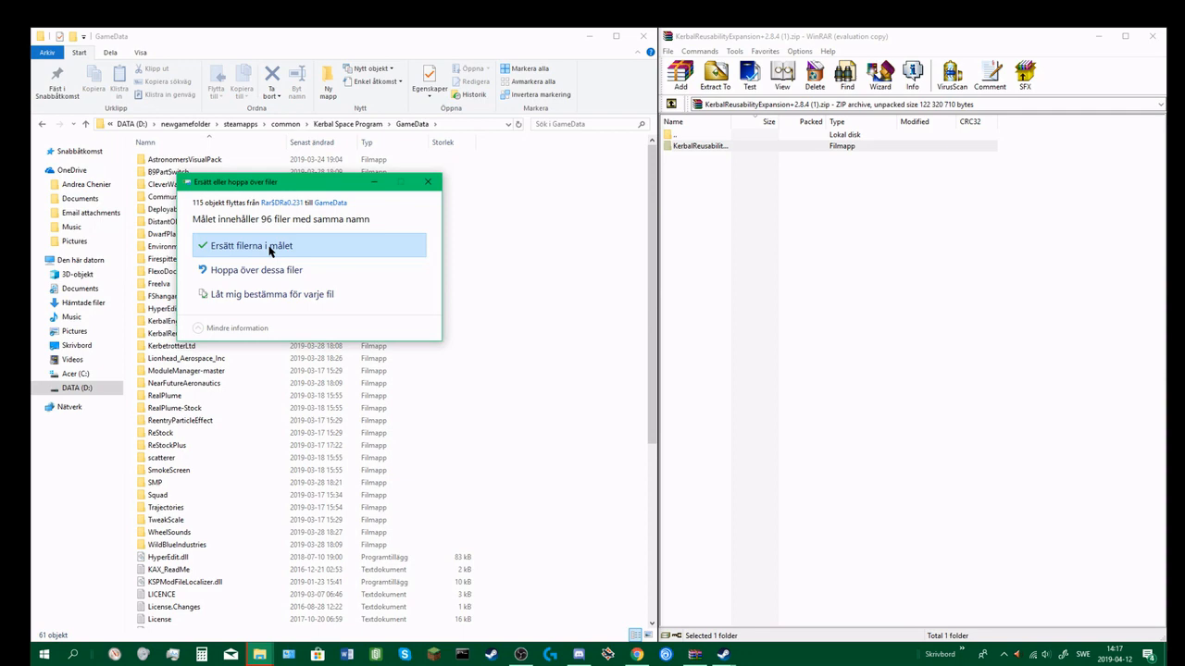
left_click(251, 244)
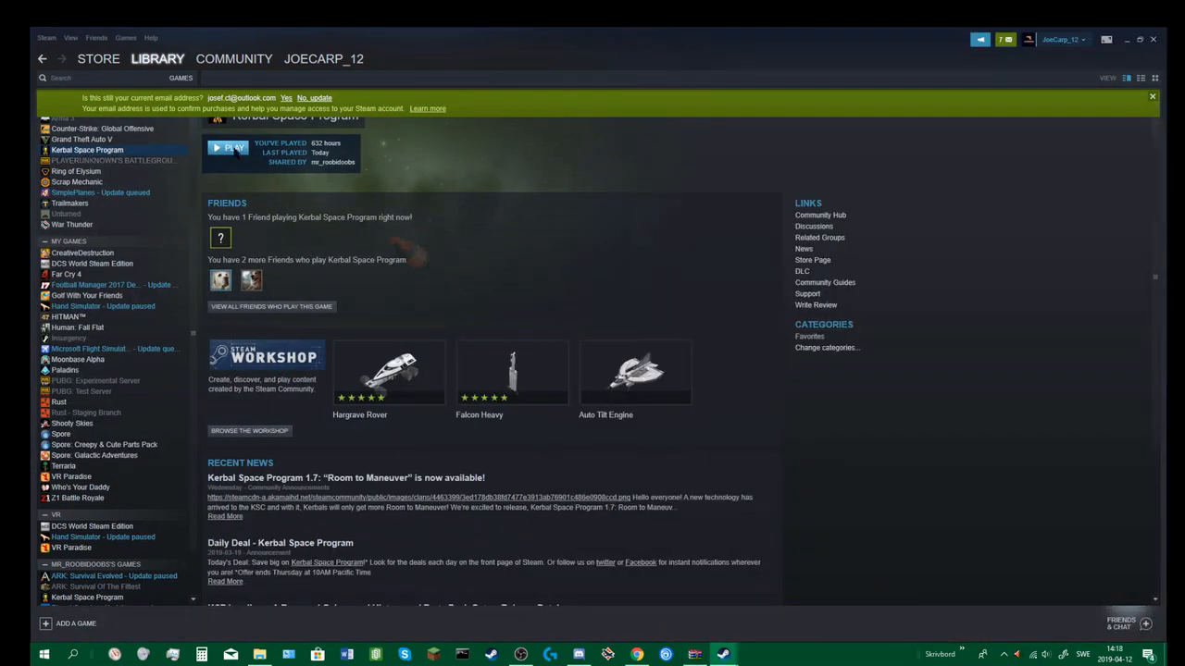
Step: Start Kerbal Space Program with Play and reach its main menu
left_click(229, 148)
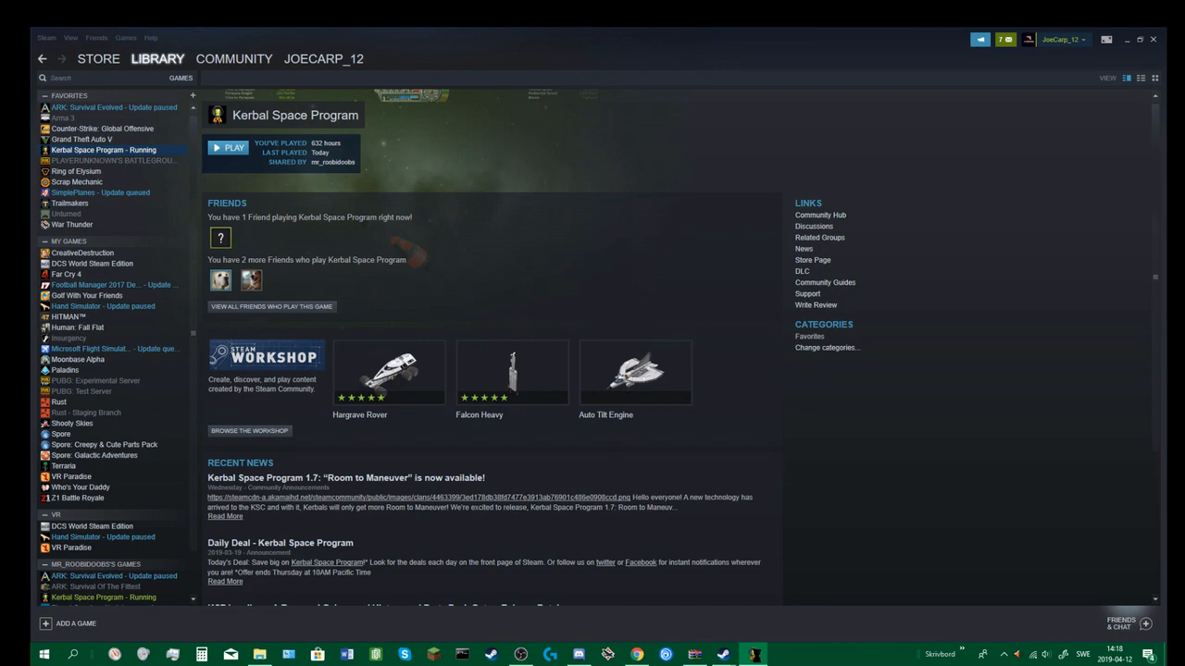
left_click(233, 149)
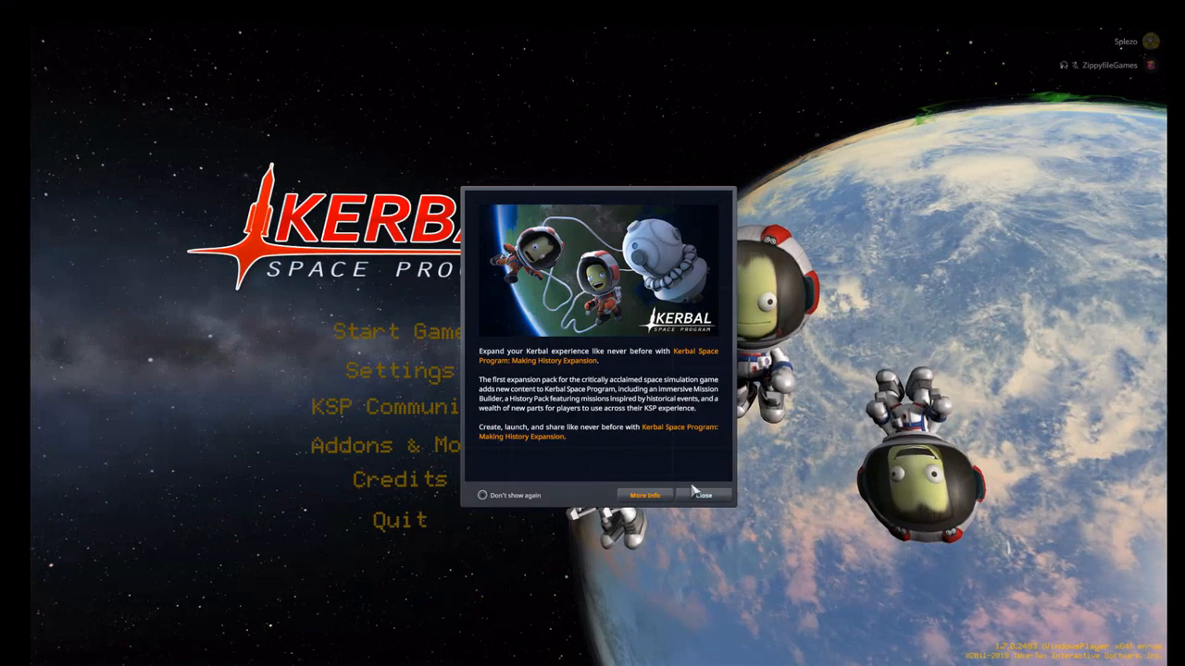
Step: Dismiss the Making History popup and load the saved game via Resume Saved
left_click(704, 495)
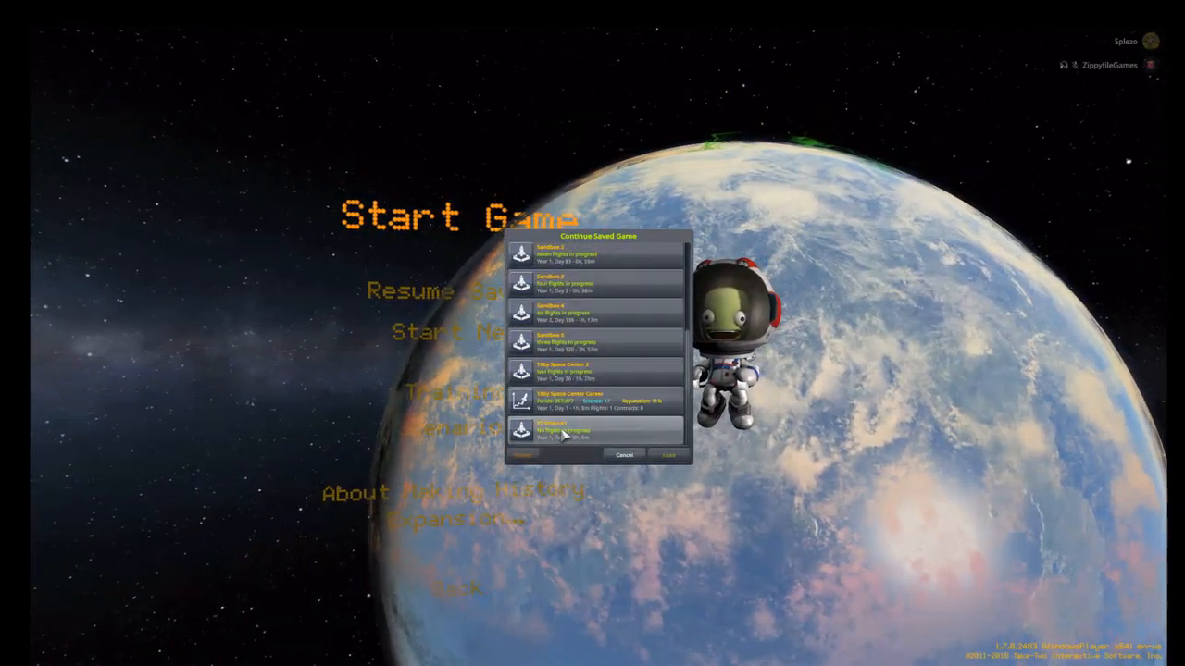
left_click(564, 431)
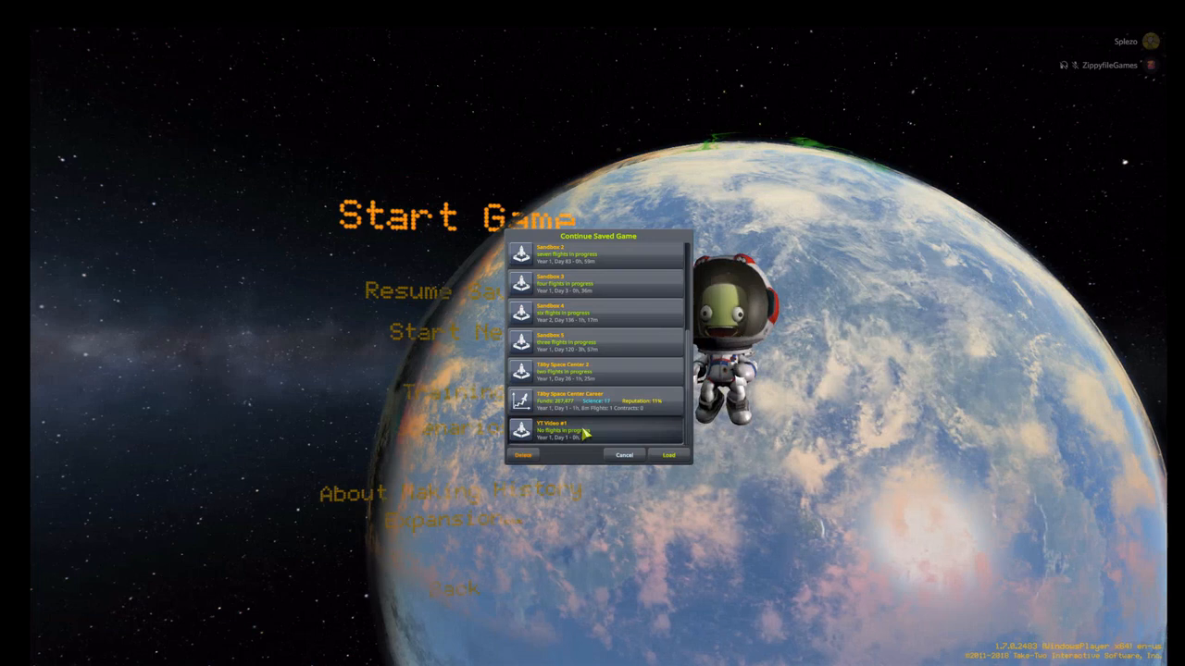
left_click(669, 456)
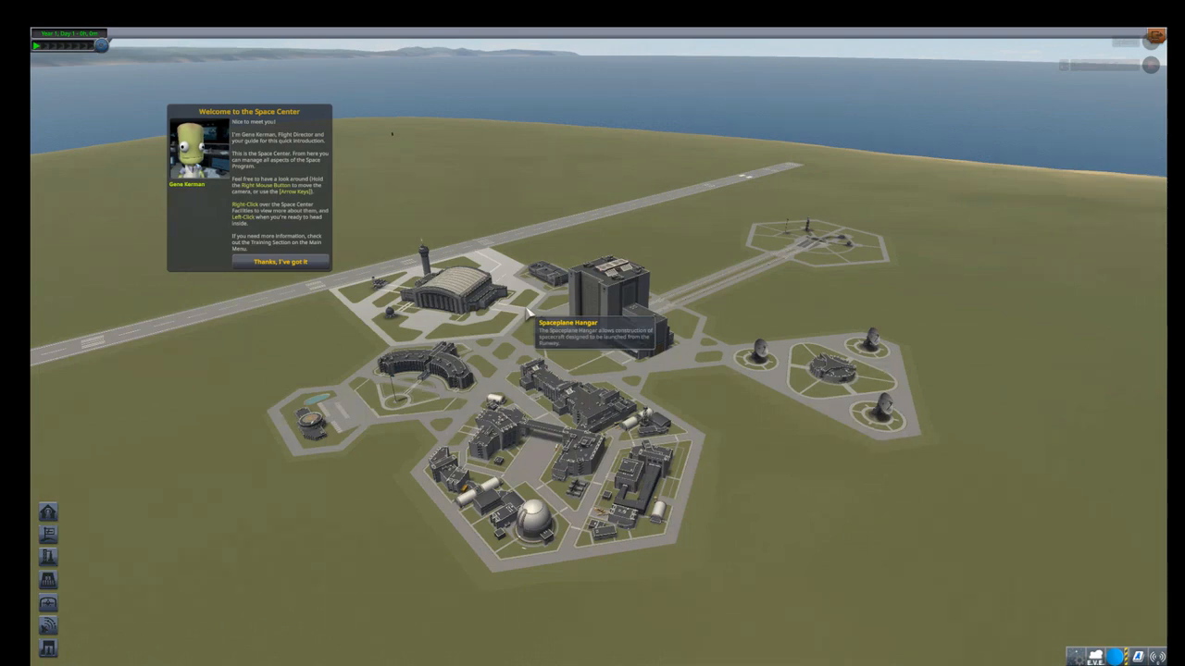
mouse_move(644, 337)
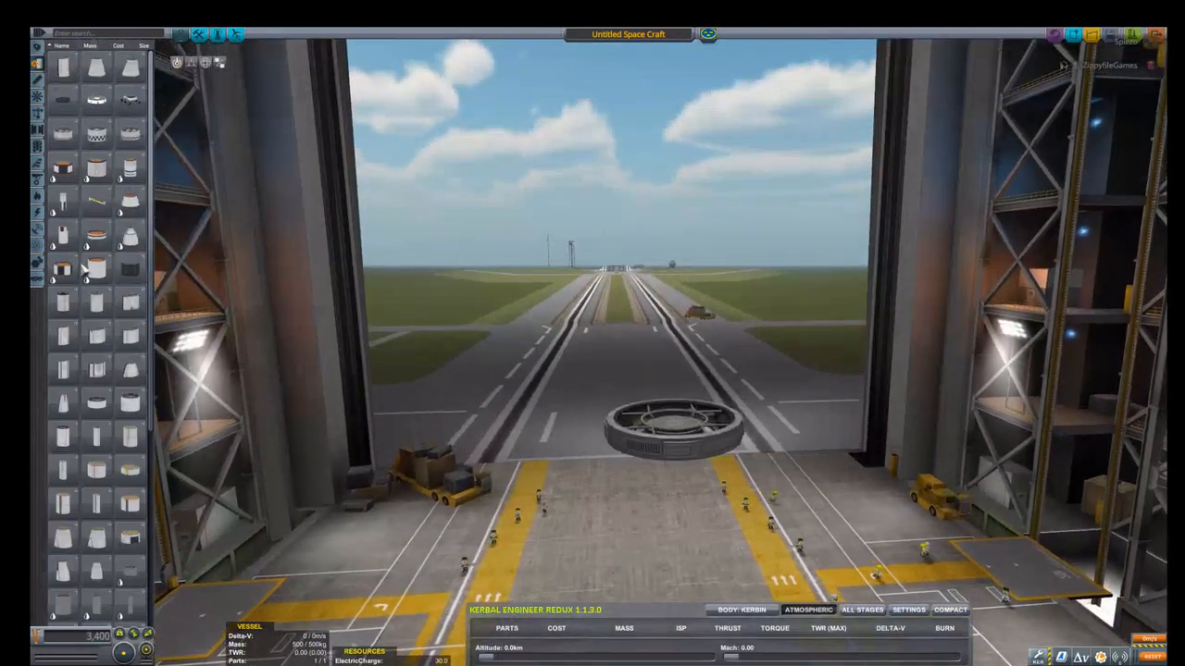
mouse_move(63, 237)
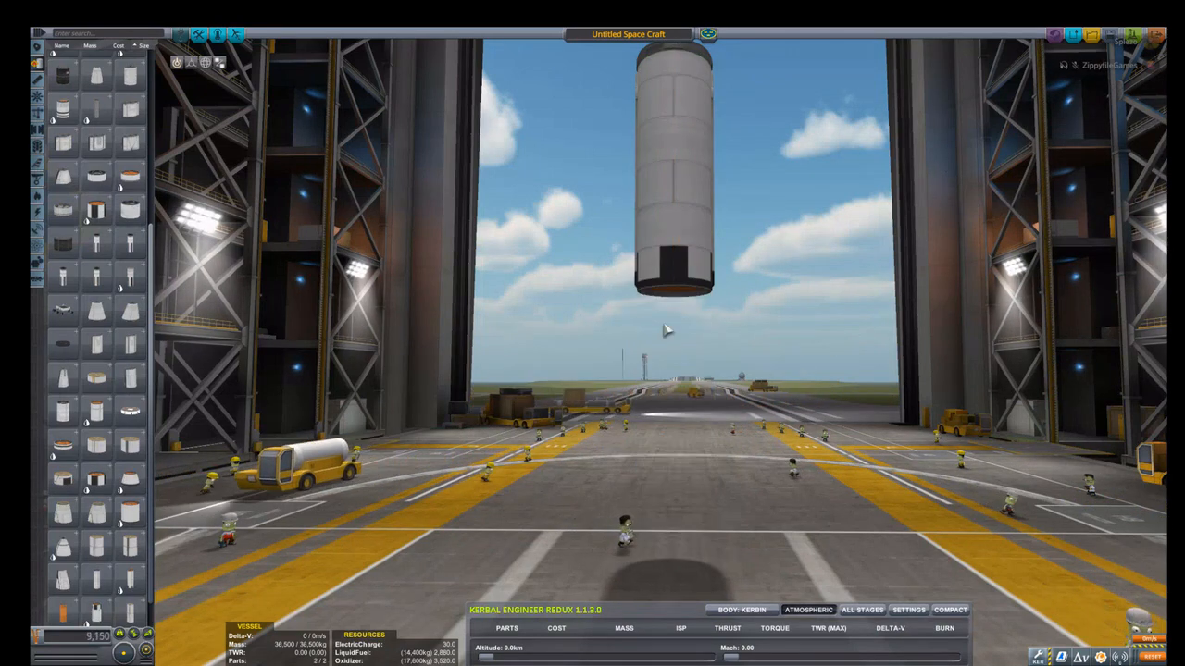
mouse_move(683, 268)
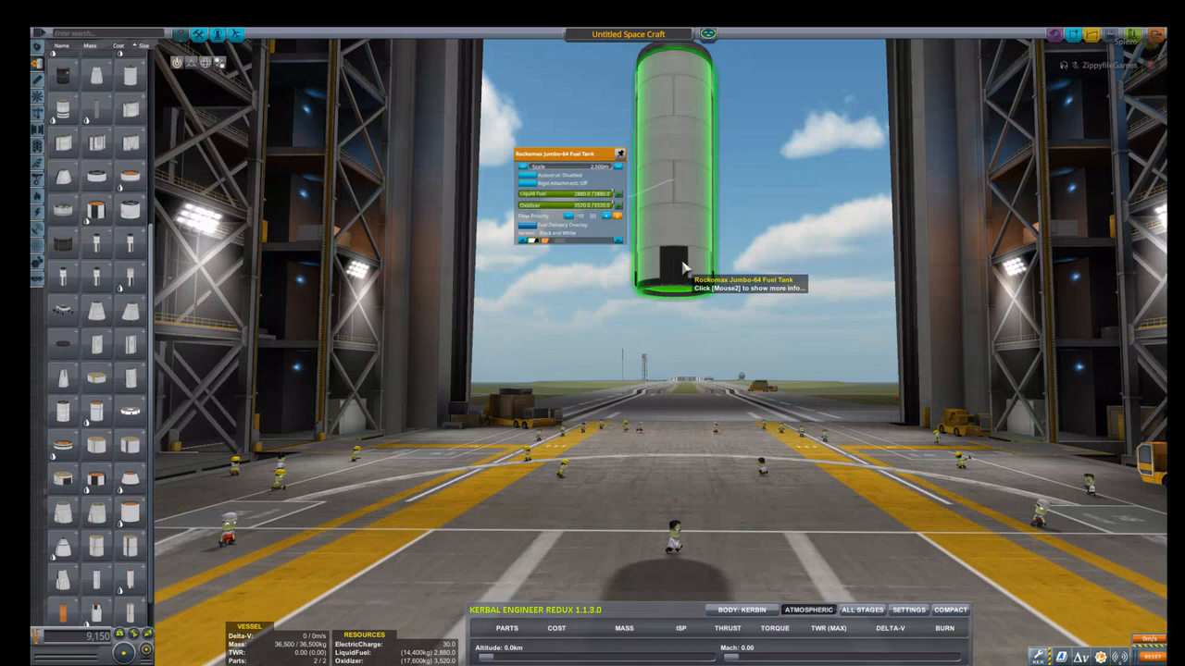
Step: Attach a second Rockomax Jumbo-64 fuel tank beneath the first one
left_click(676, 315)
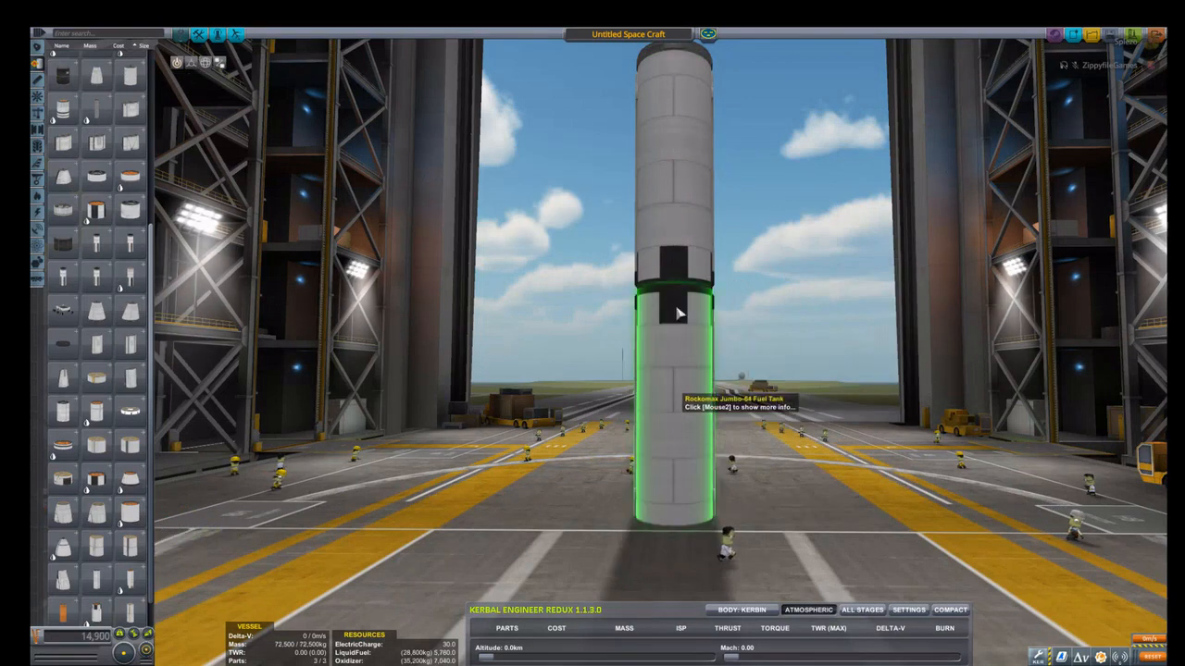
Step: Switch the lower tank to its black cross-marked texture variant
right_click(675, 315)
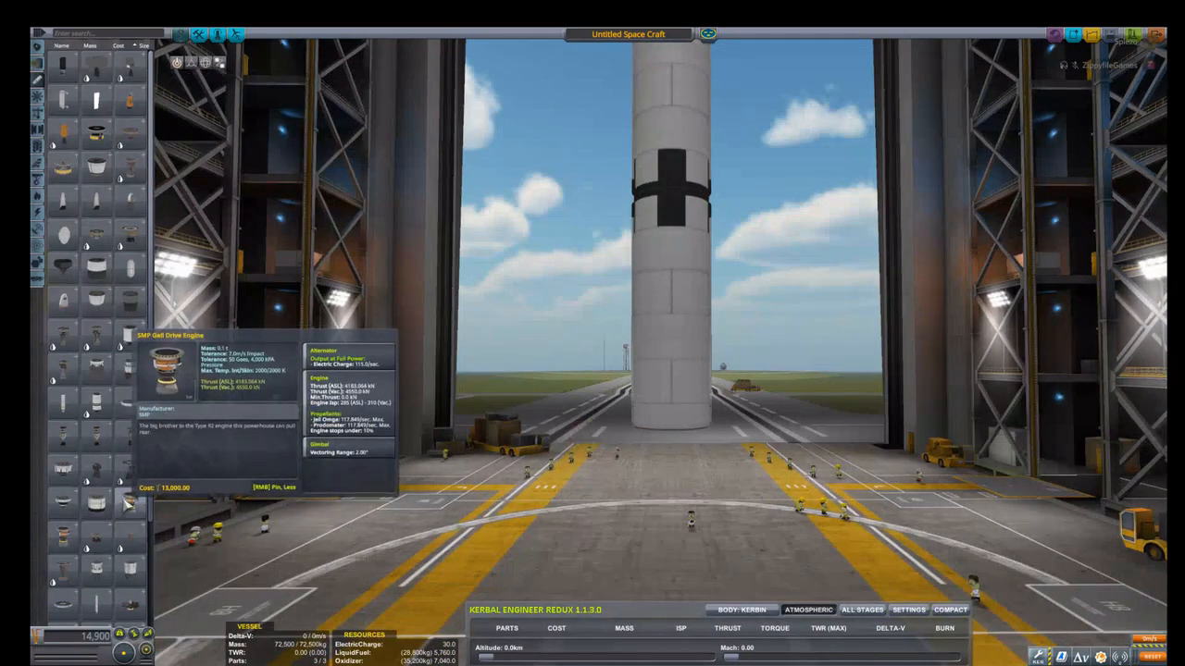
mouse_move(133, 450)
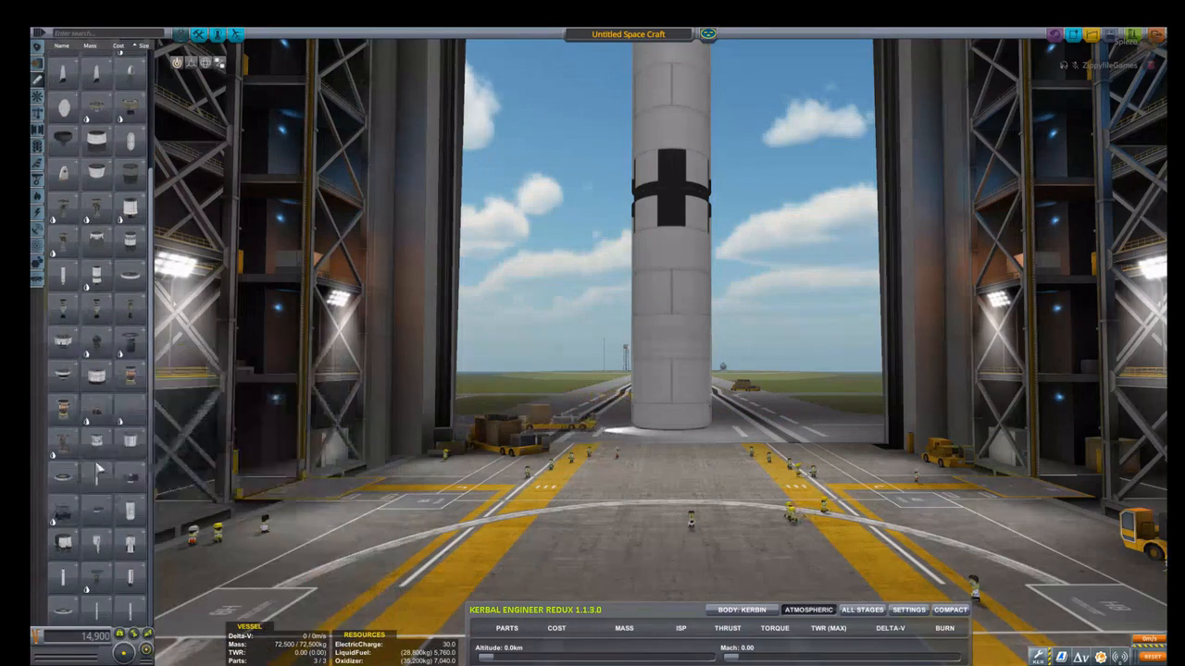
mouse_move(130, 407)
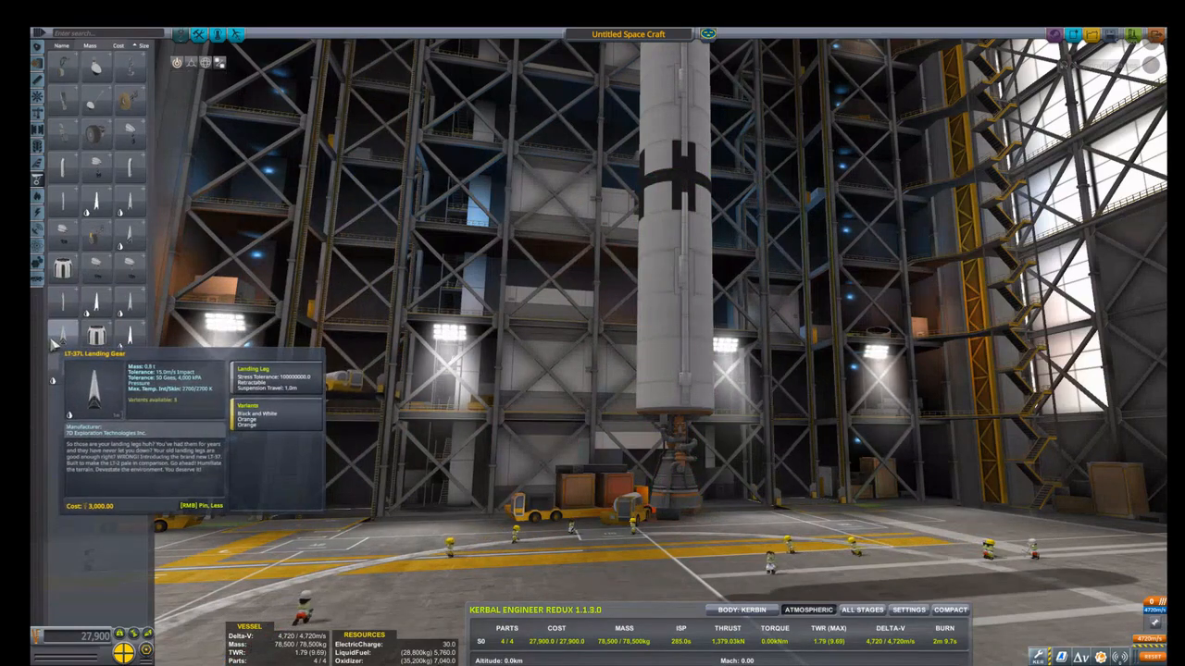
mouse_move(97, 211)
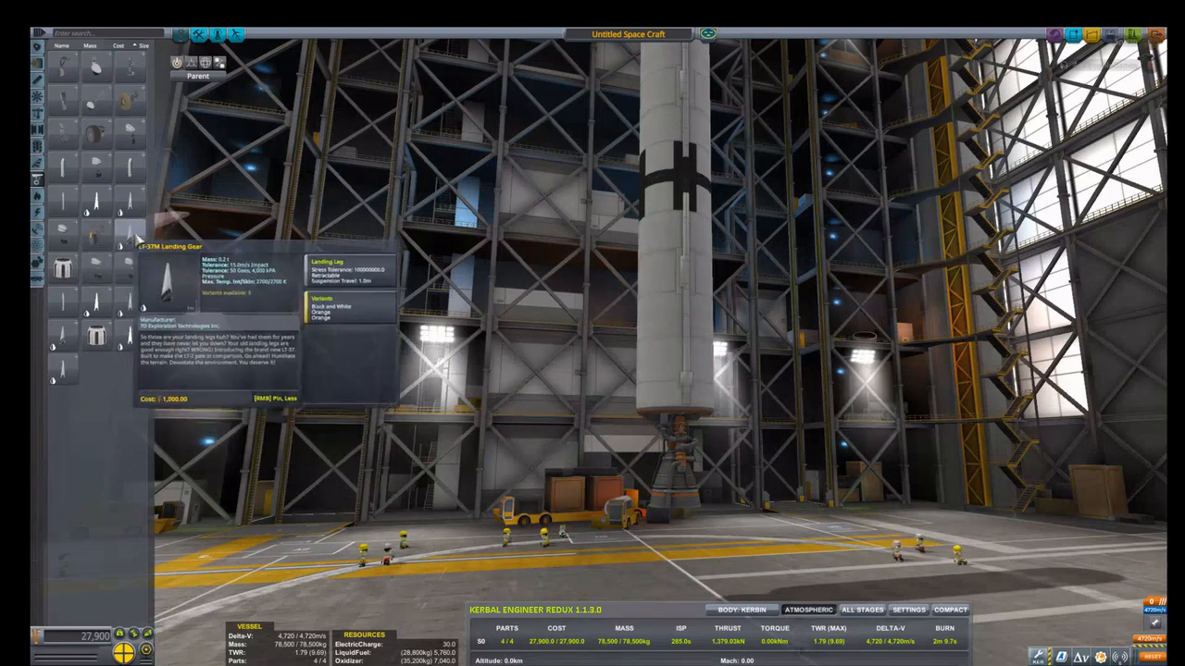
mouse_move(676, 370)
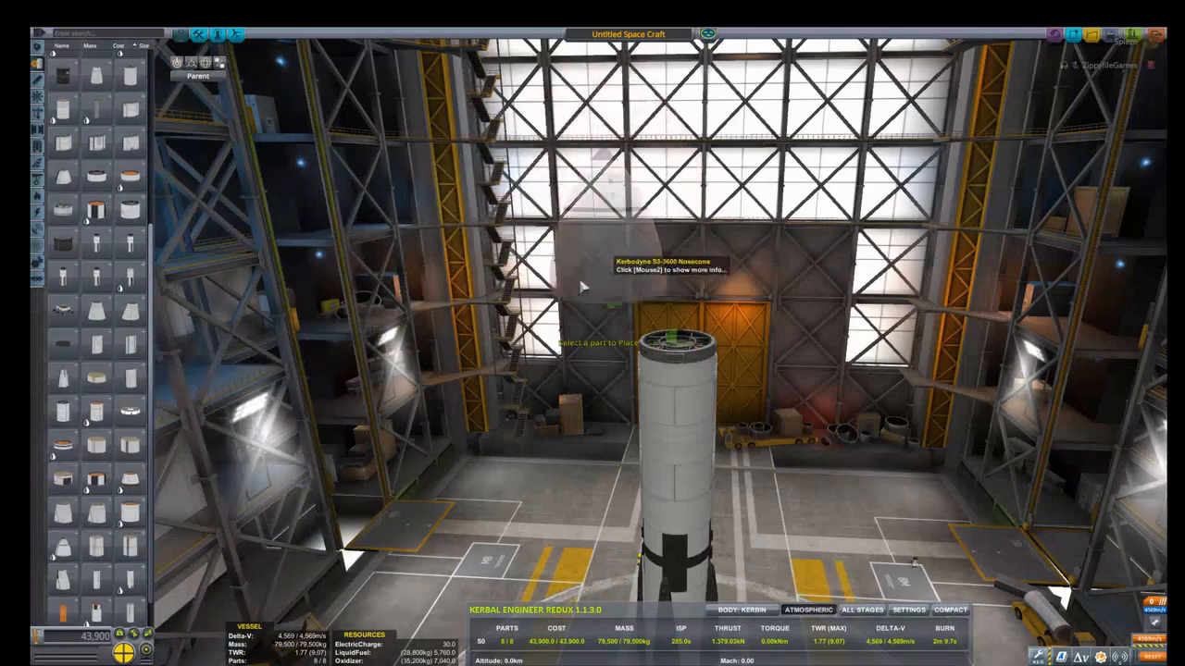
mouse_move(96, 208)
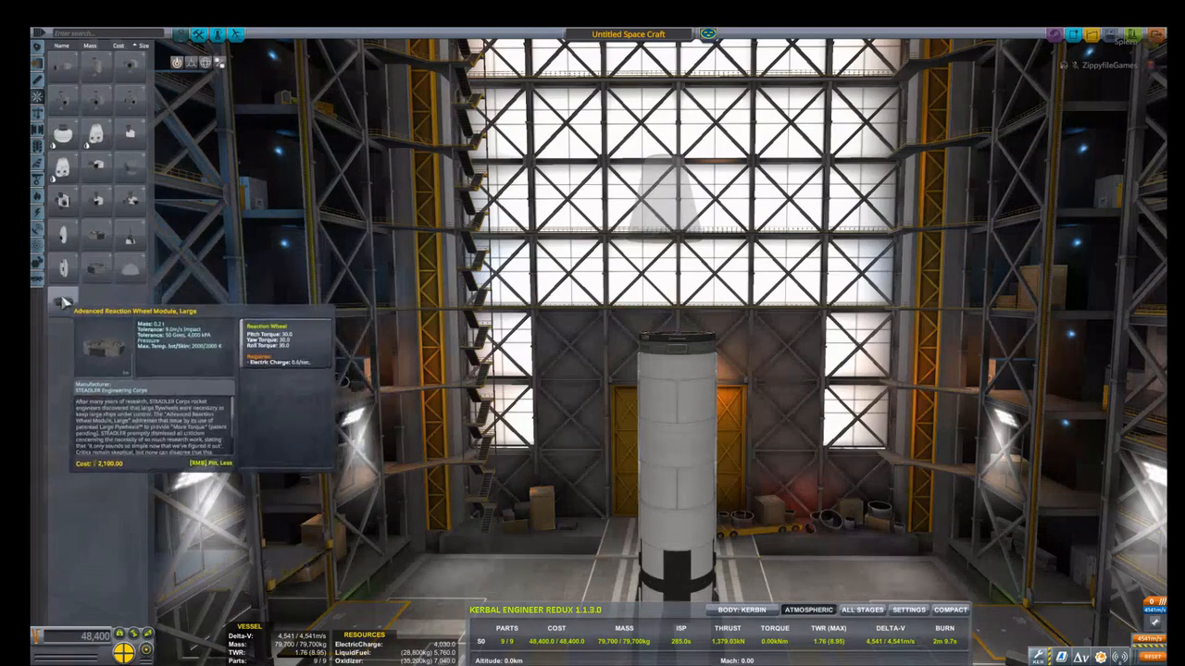
Step: Attach the Advanced Reaction Wheel Module, Large to the top of the tank stack
left_click(676, 318)
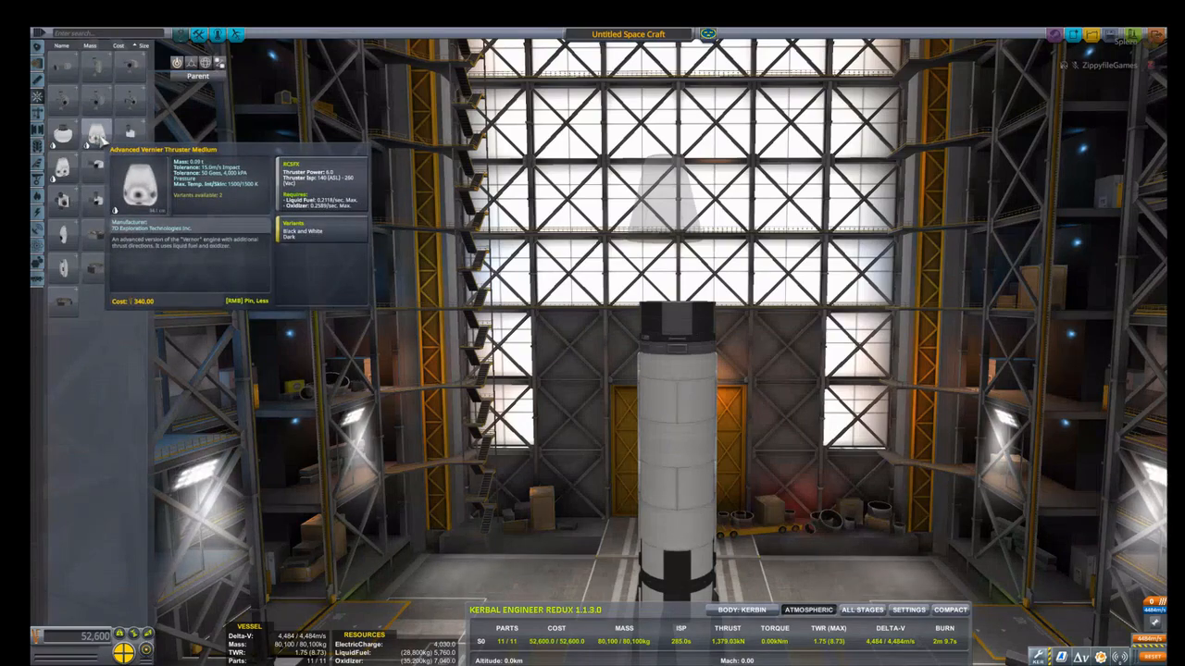
mouse_move(96, 163)
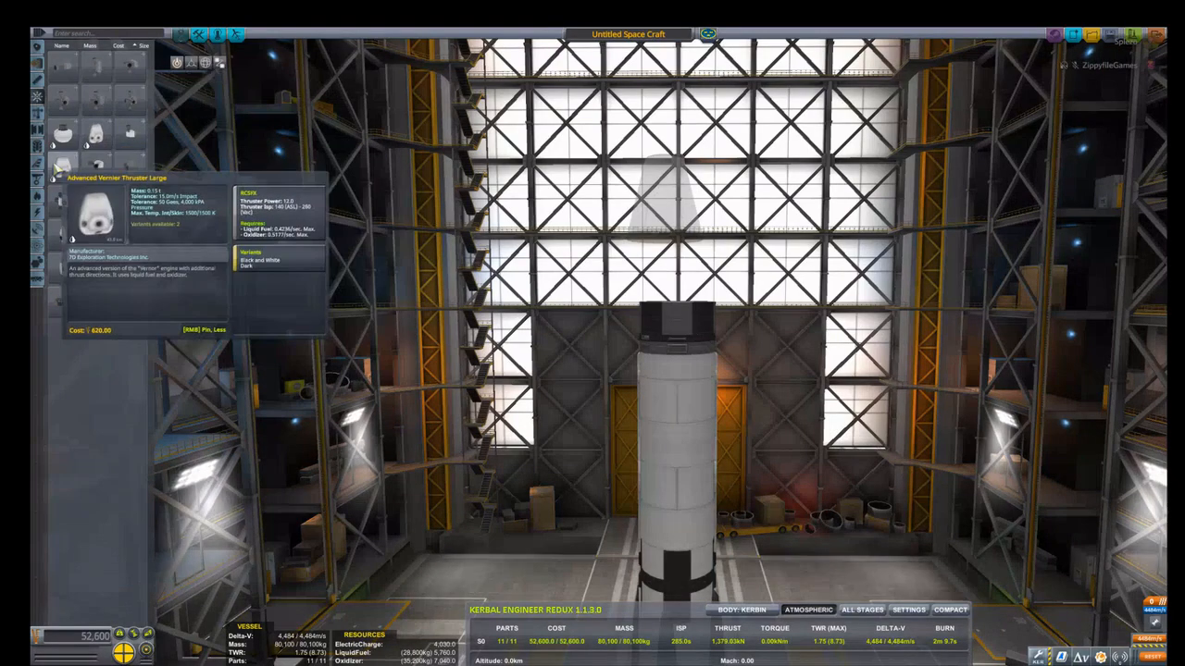
mouse_move(681, 355)
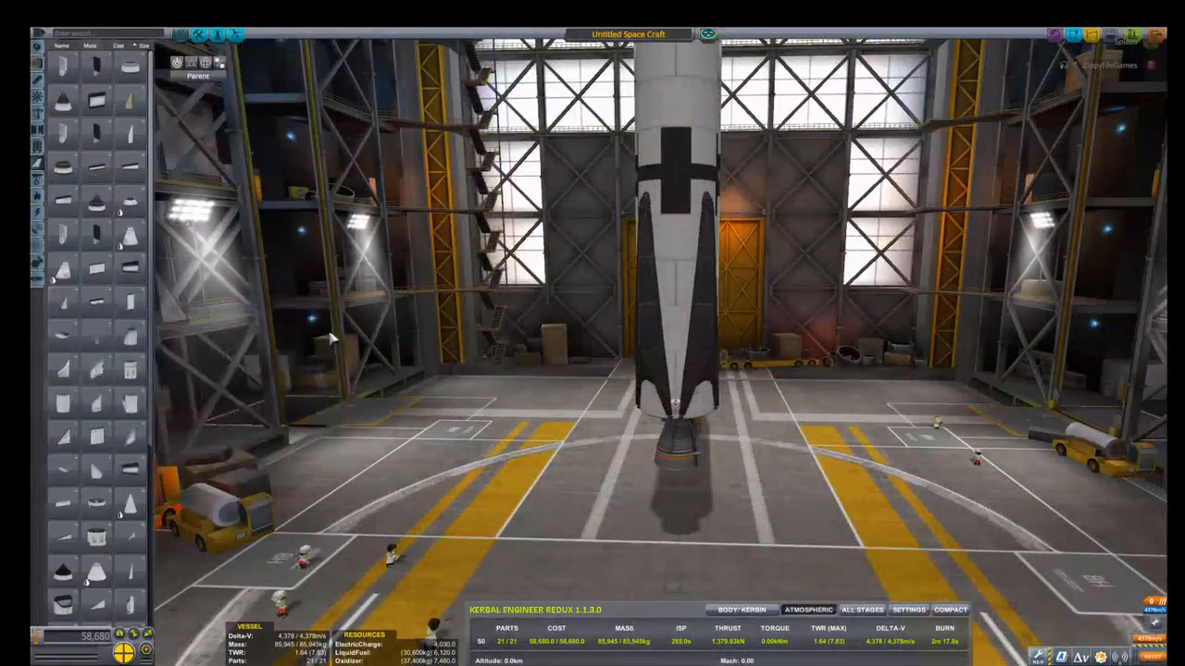
mouse_move(663, 398)
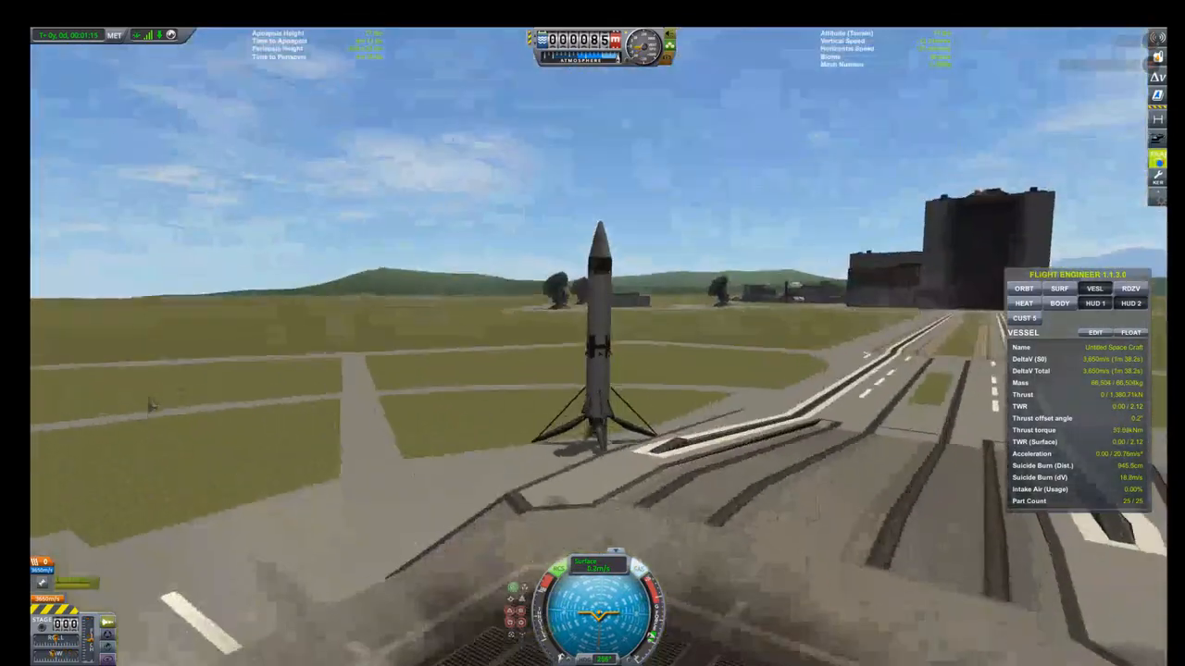
Step: Leave the flight after the booster touches down upright on its landing legs
key("Escape")
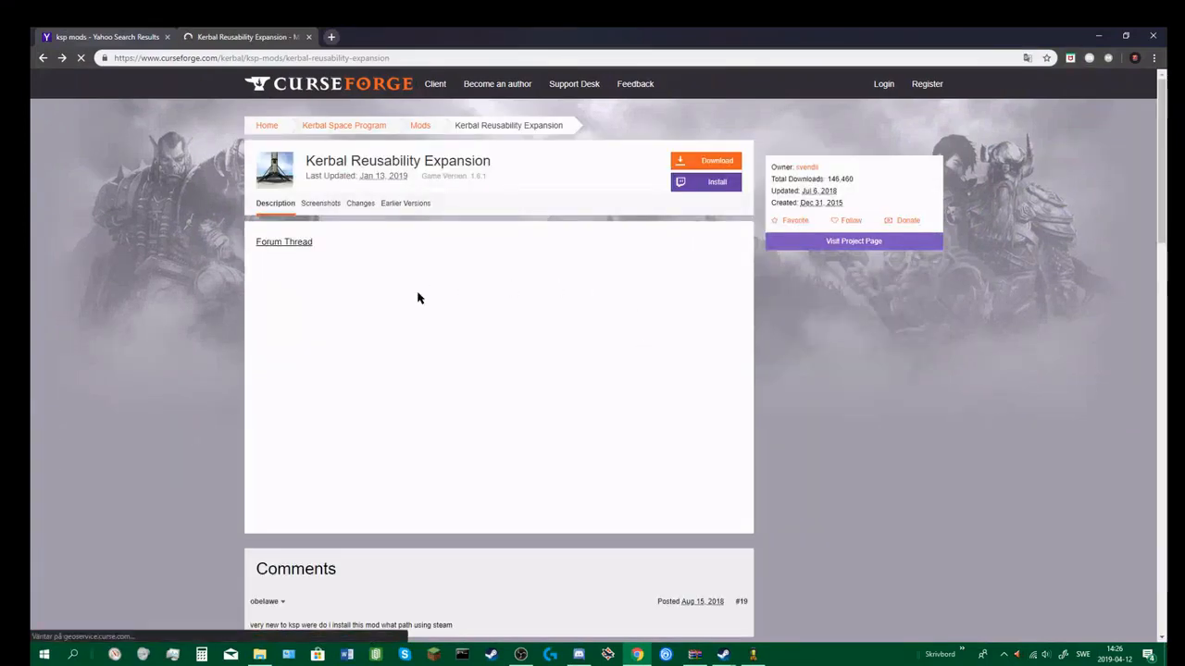
Step: Return to the Kerbal Space Program mods listing via the Mods breadcrumb
left_click(320, 202)
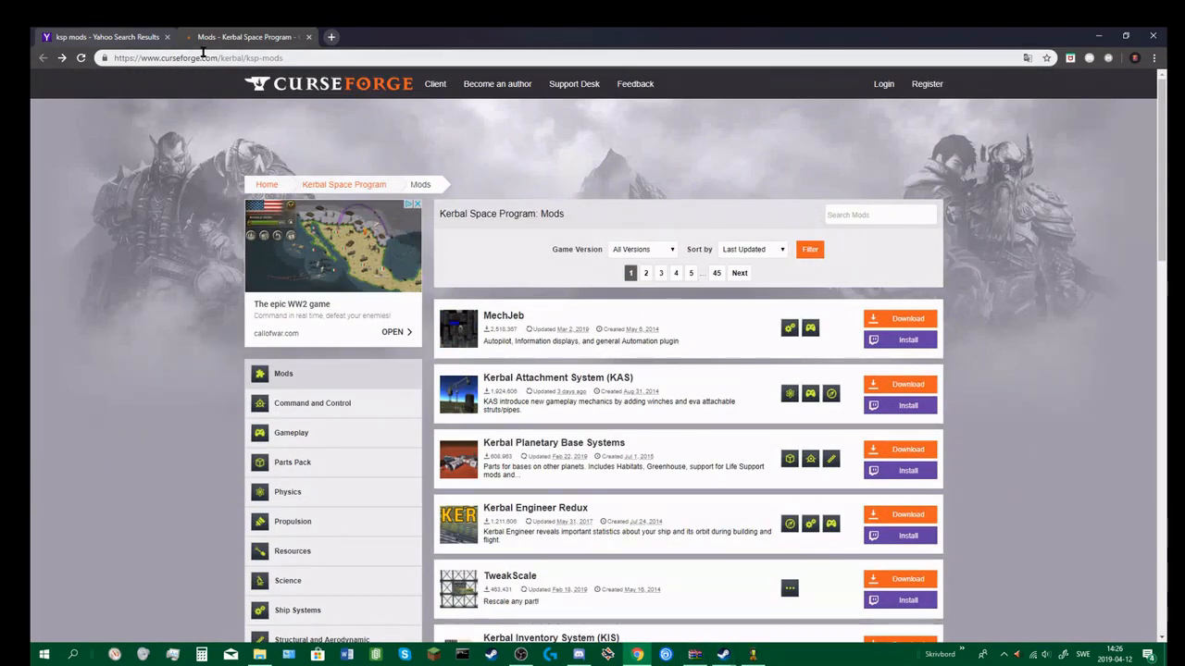
left_click(167, 37)
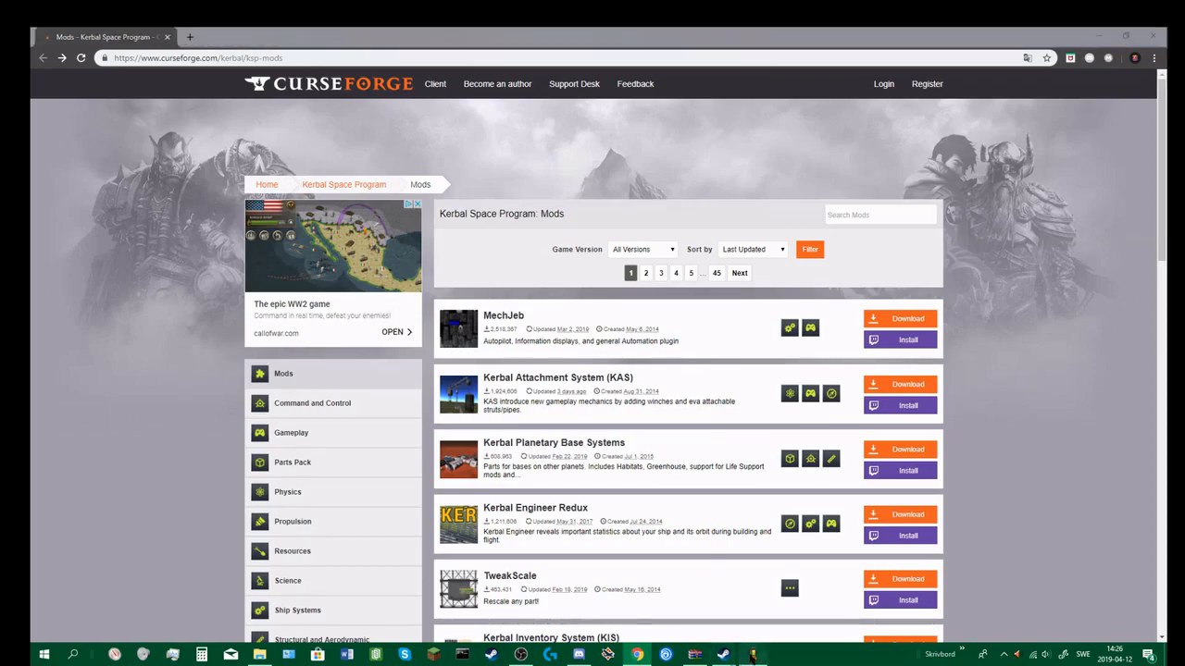